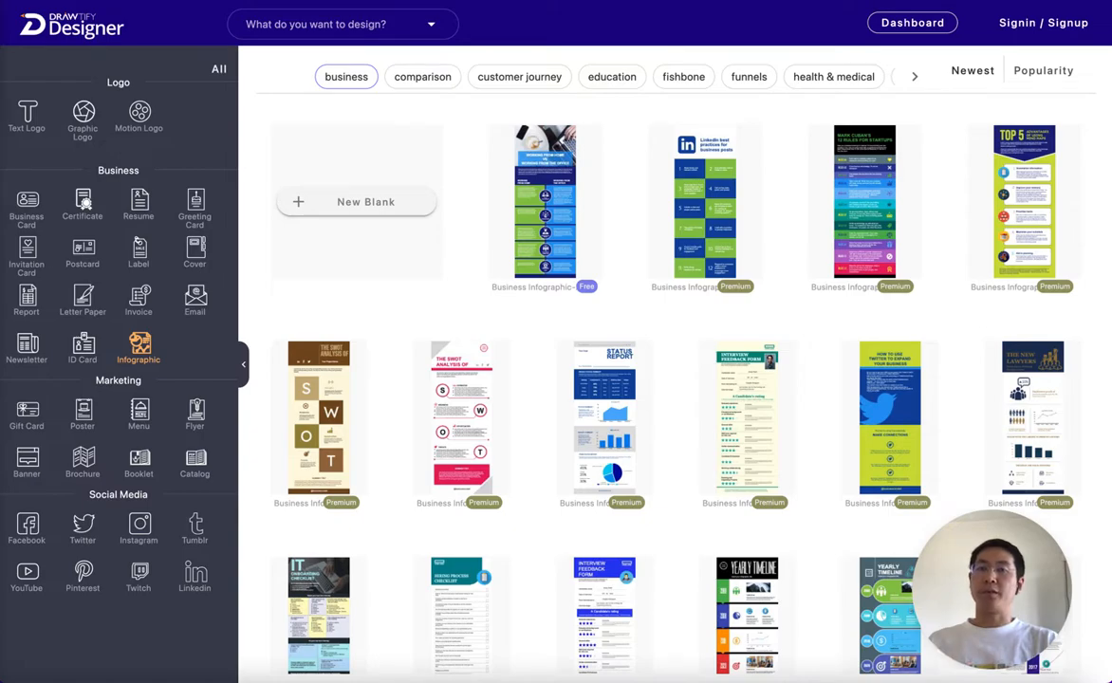
Scroll the Business infographic templates down to the 'no more' marker at the gallery's end
scroll("down", 3)
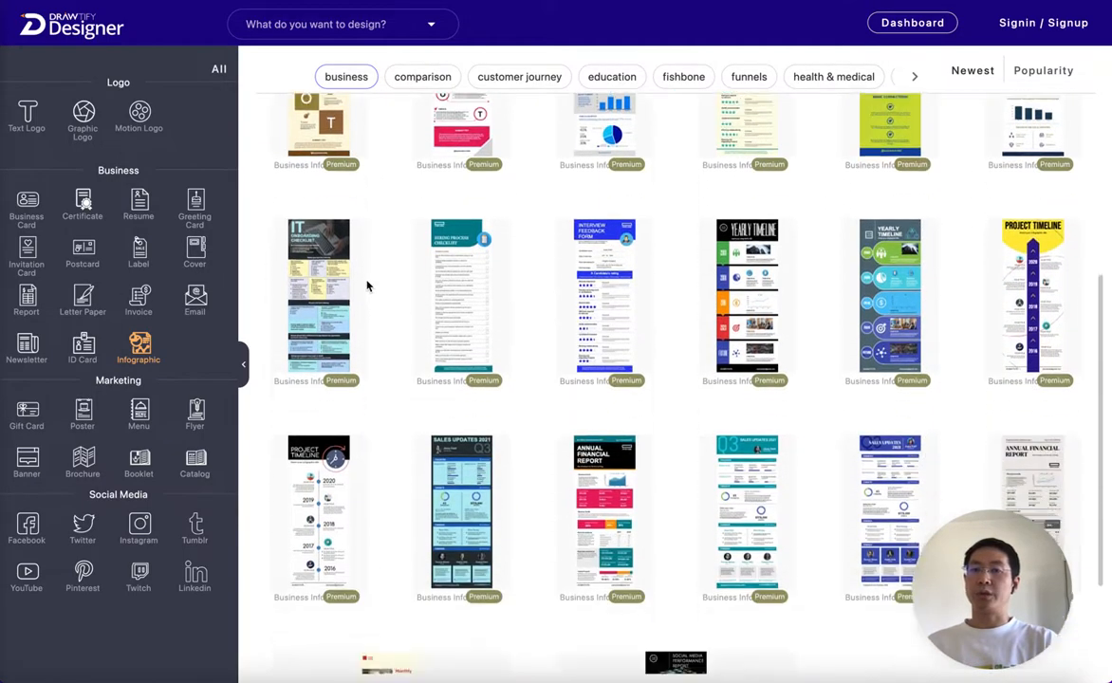
scroll("down", 3)
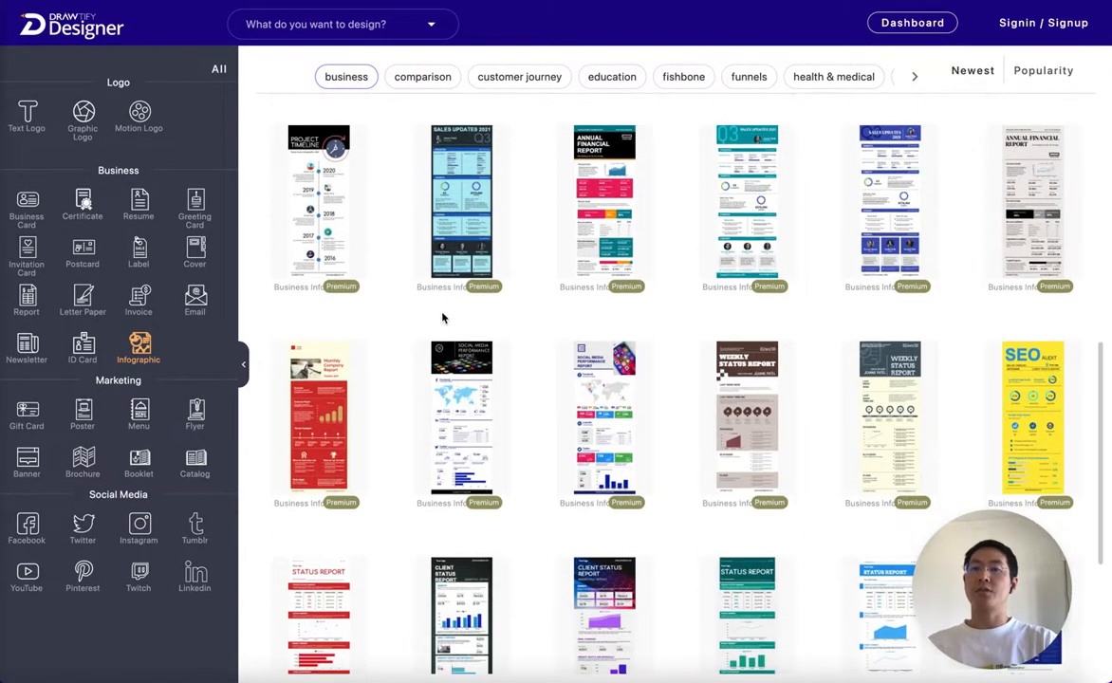
scroll("down", 3)
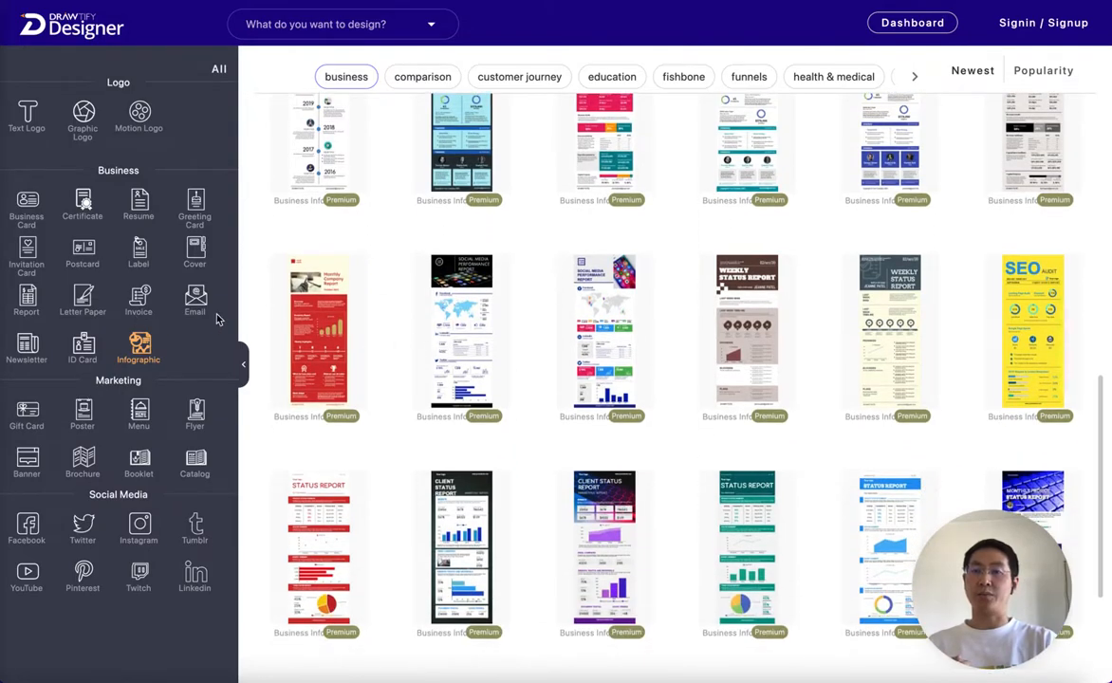
scroll("down", 3)
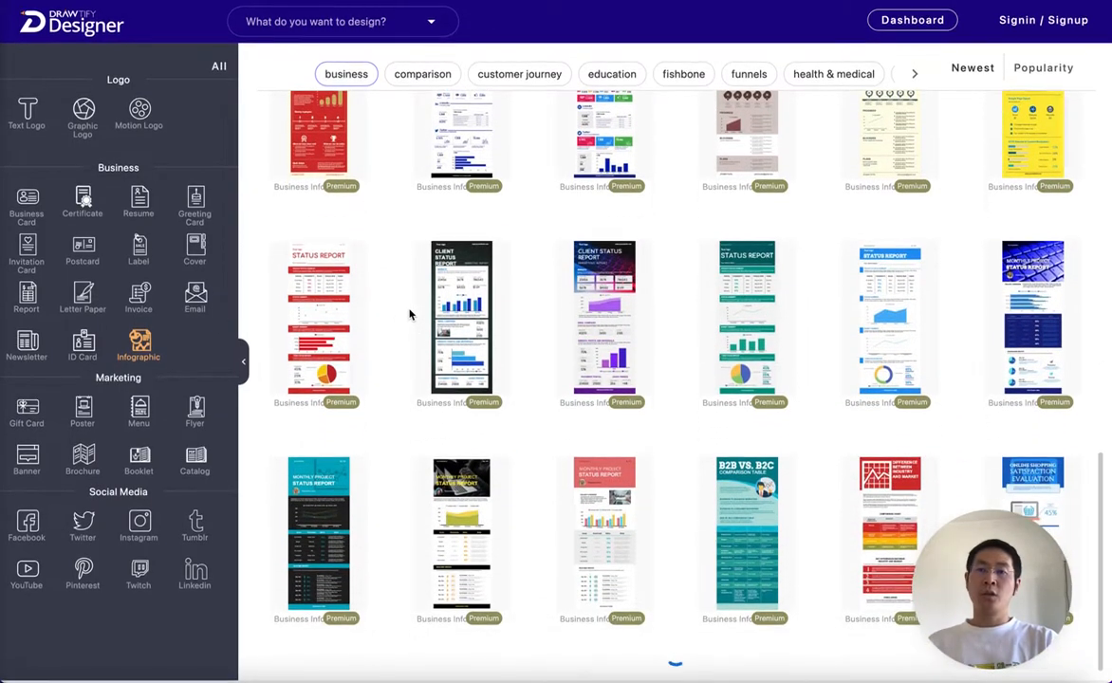
scroll("down", 3)
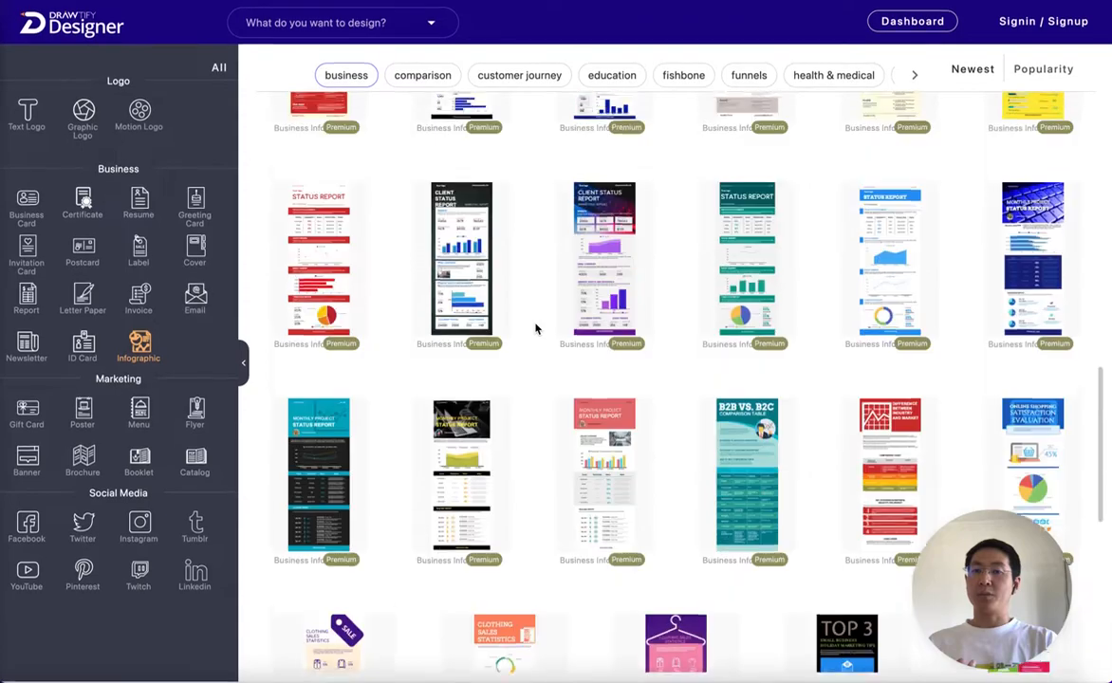
scroll("down", 3)
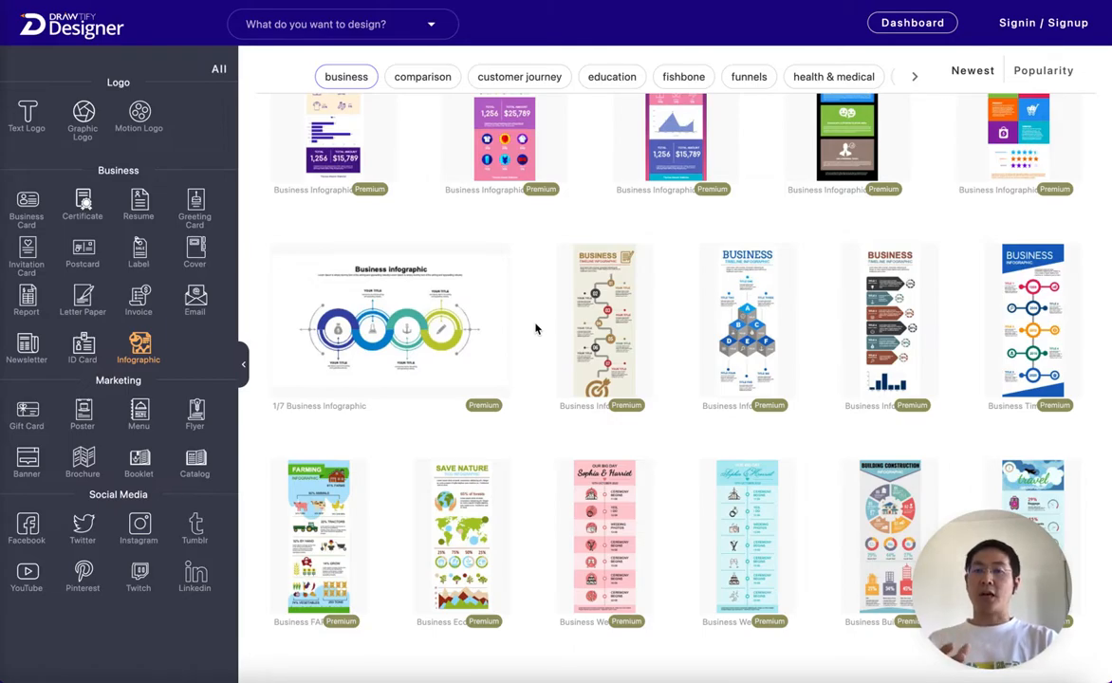
scroll("down", 3)
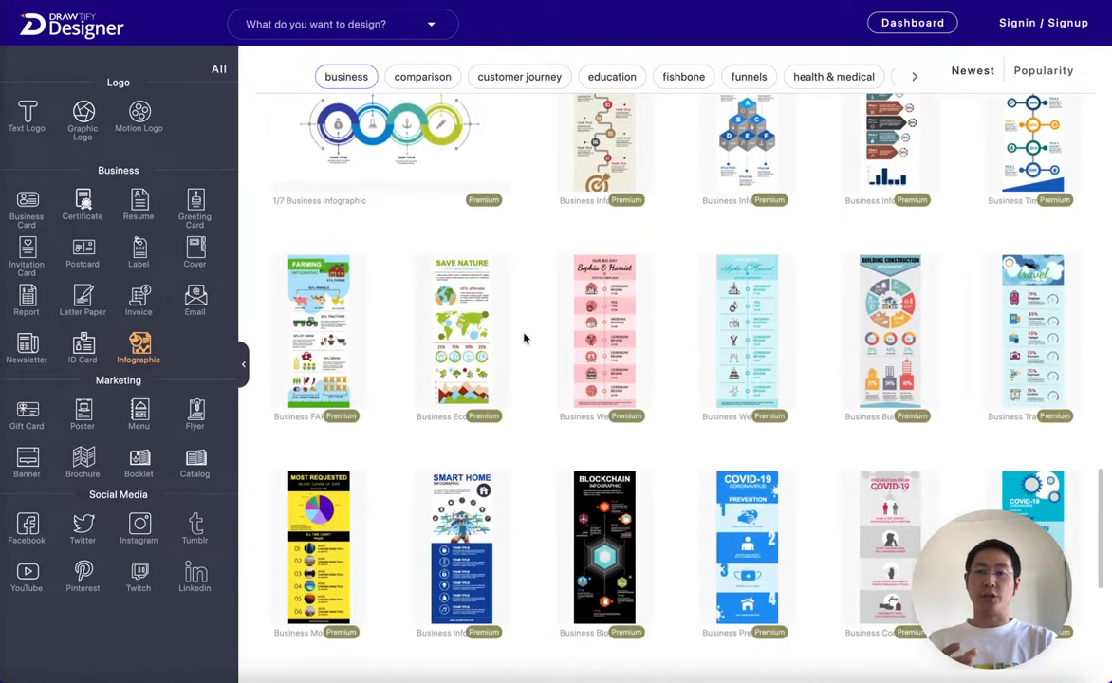
scroll("down", 3)
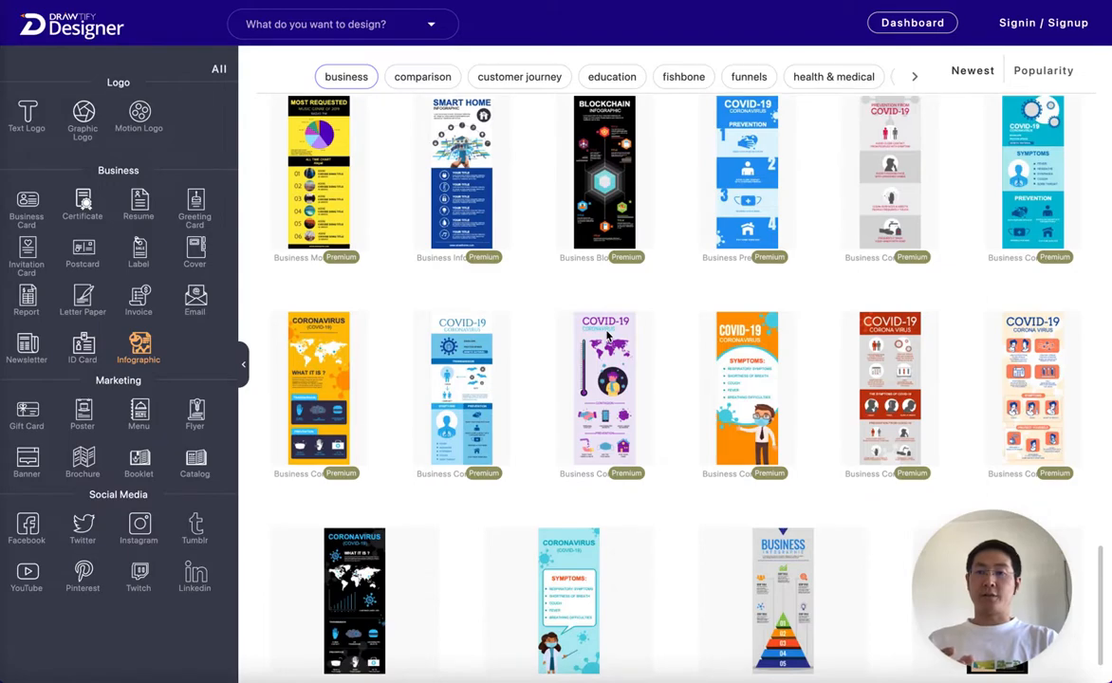
scroll("down", 3)
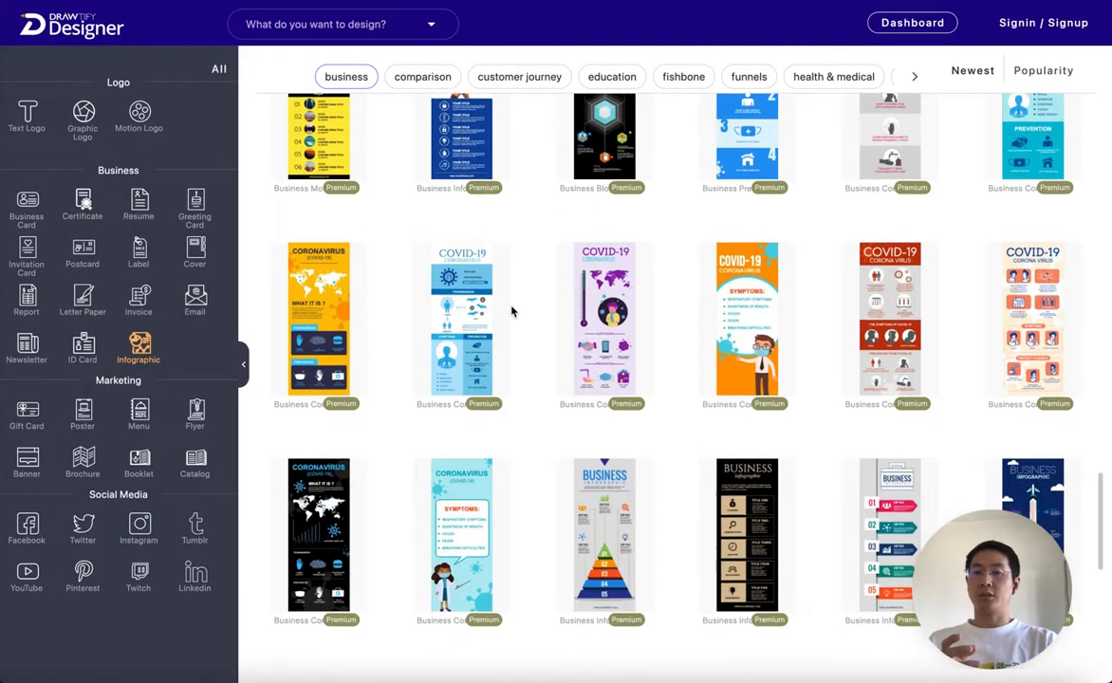
scroll("down", 3)
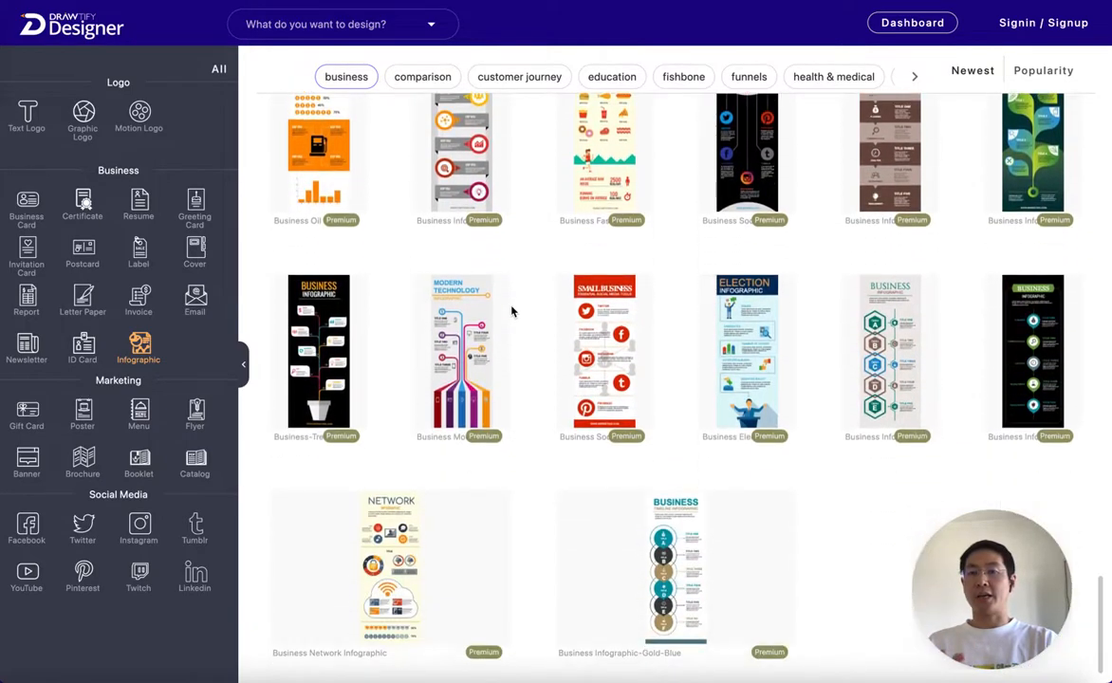
scroll("down", 3)
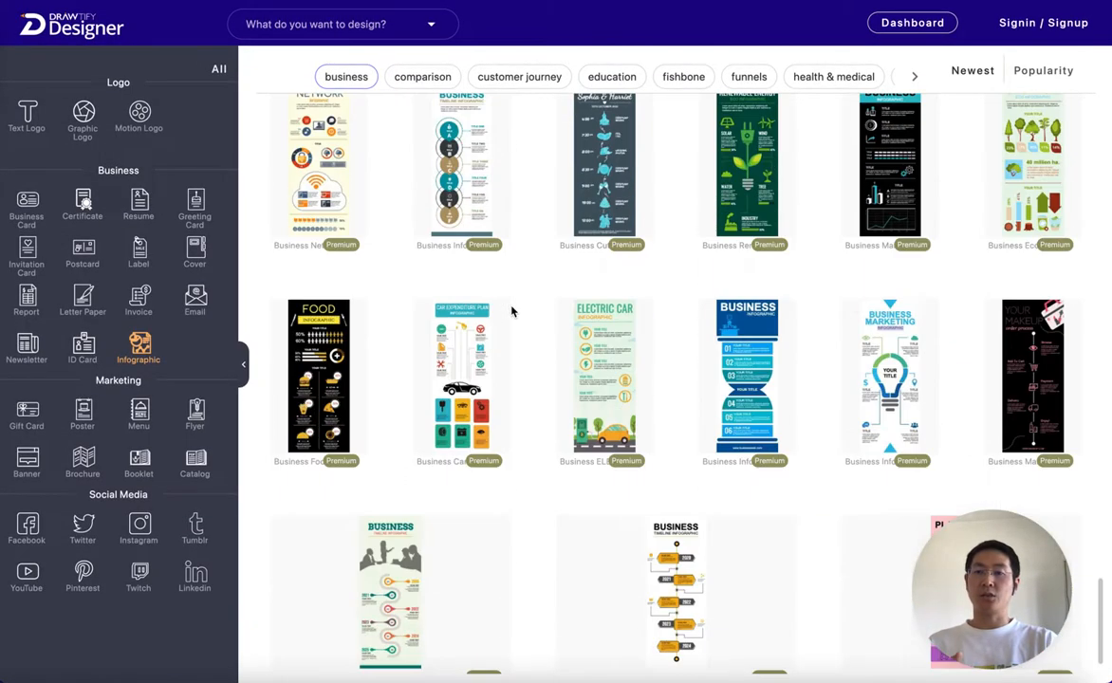
scroll("down", 3)
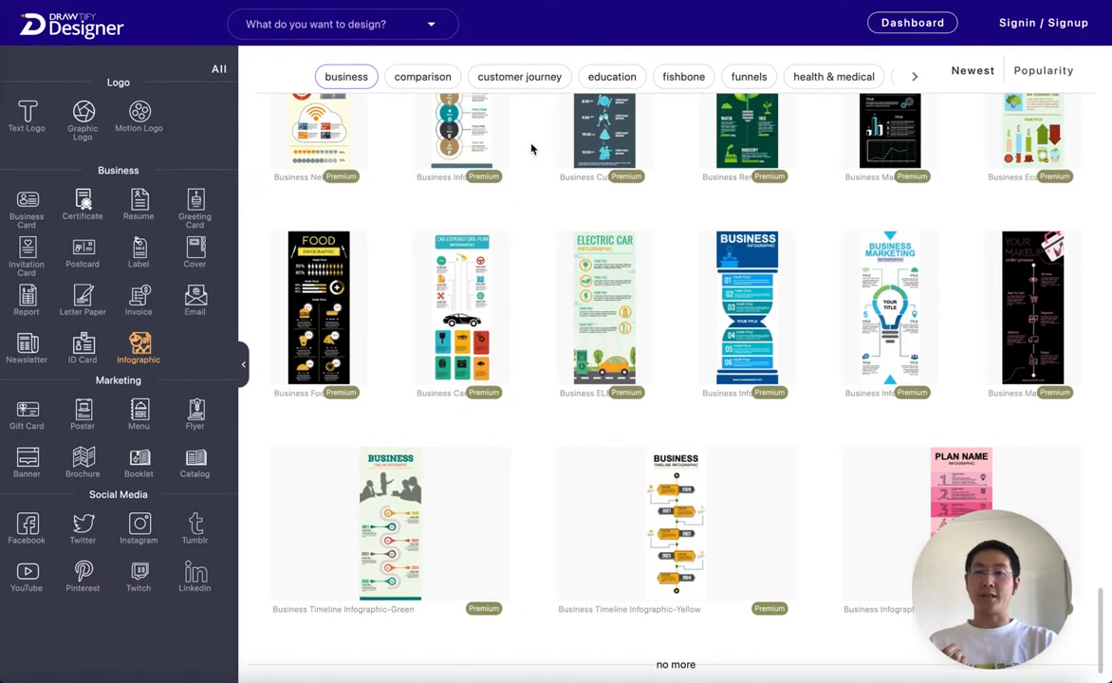
Show the comparison infographic templates and scroll down to the lowest-numbered designs
left_click(422, 76)
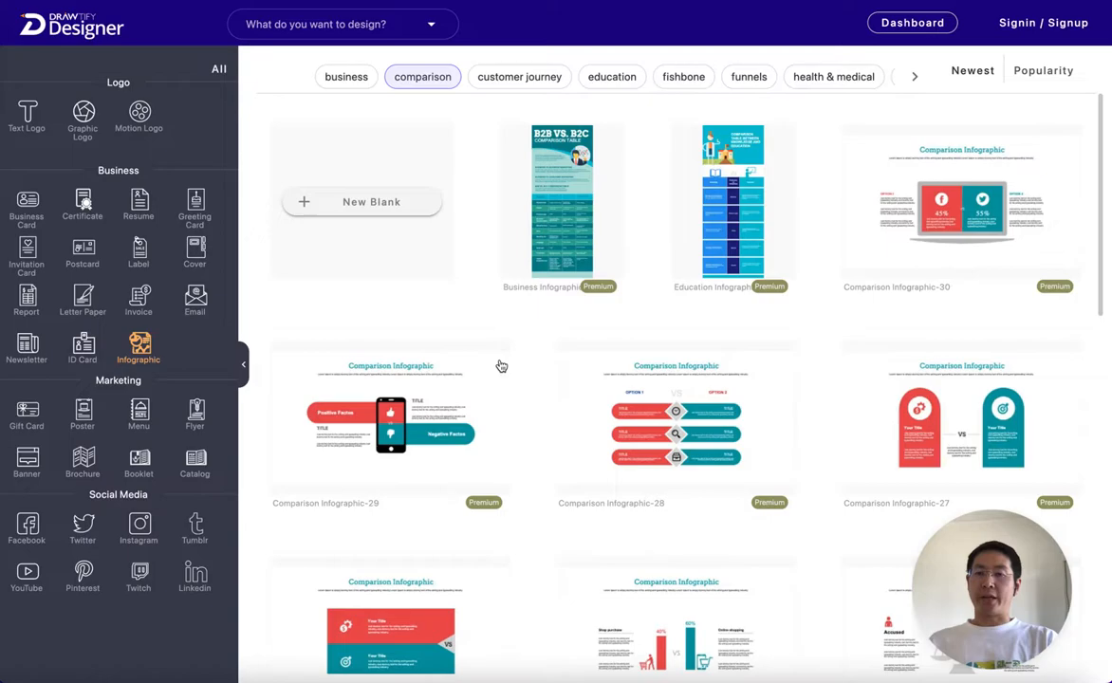
scroll("down", 3)
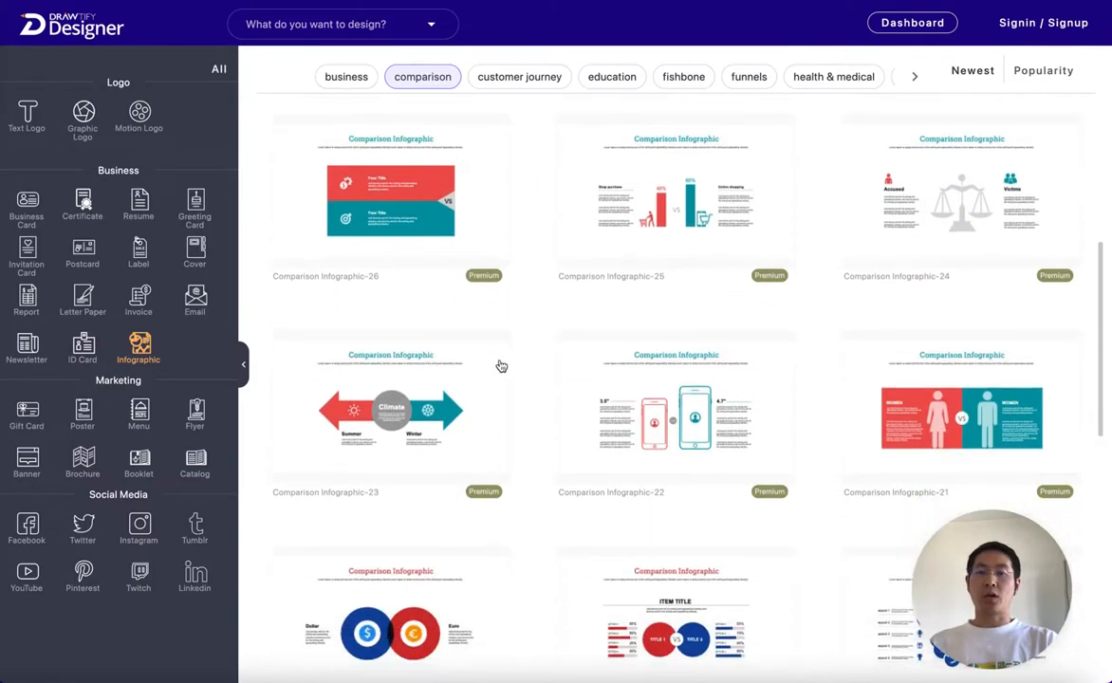
scroll("down", 3)
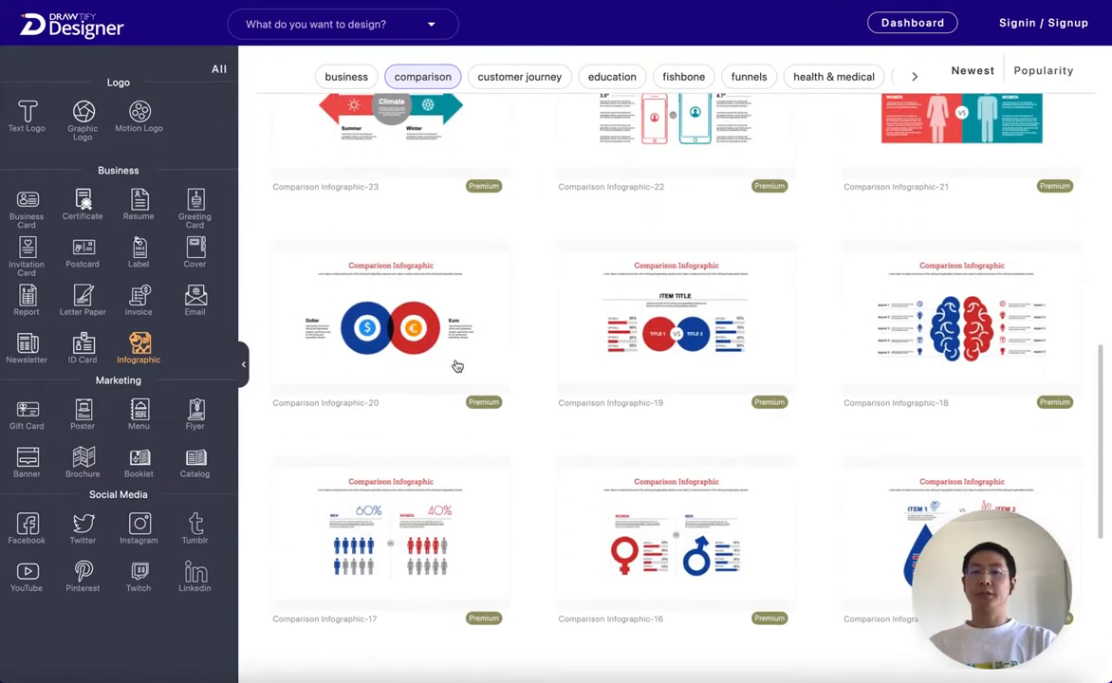
scroll("down", 3)
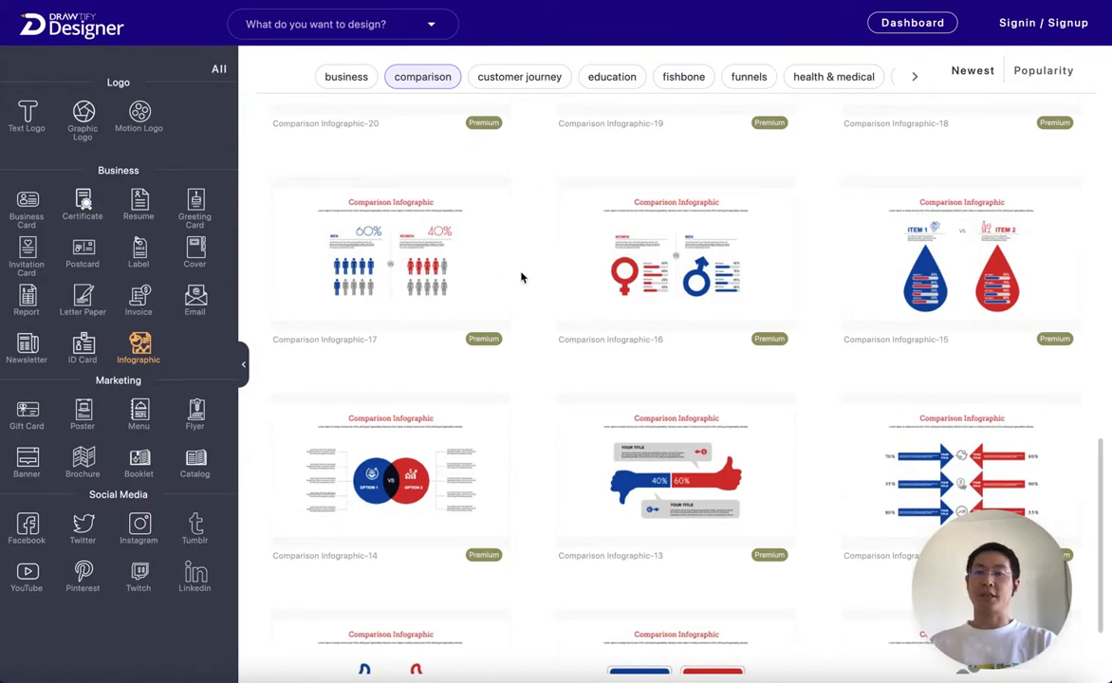
scroll("down", 3)
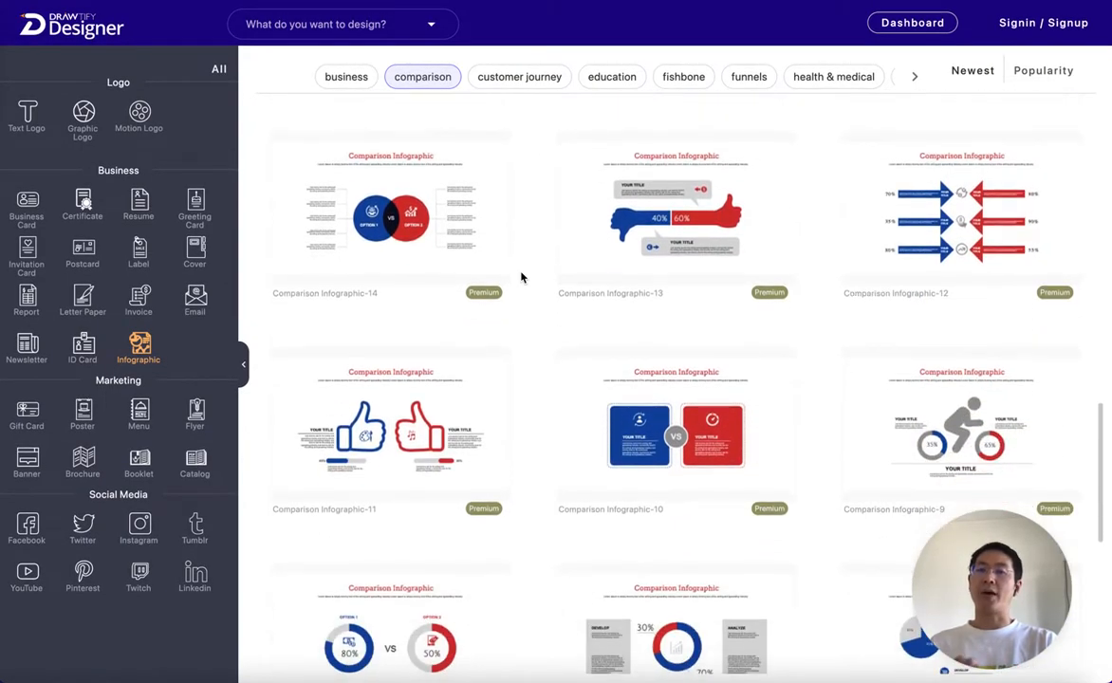
scroll("down", 3)
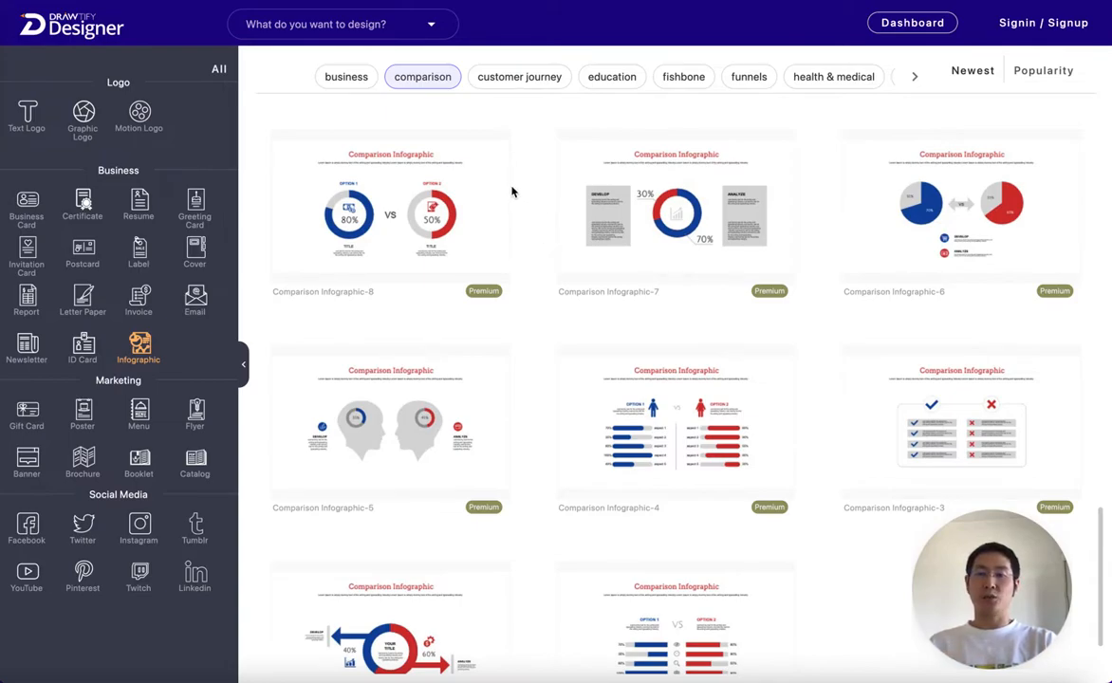
mouse_move(503, 125)
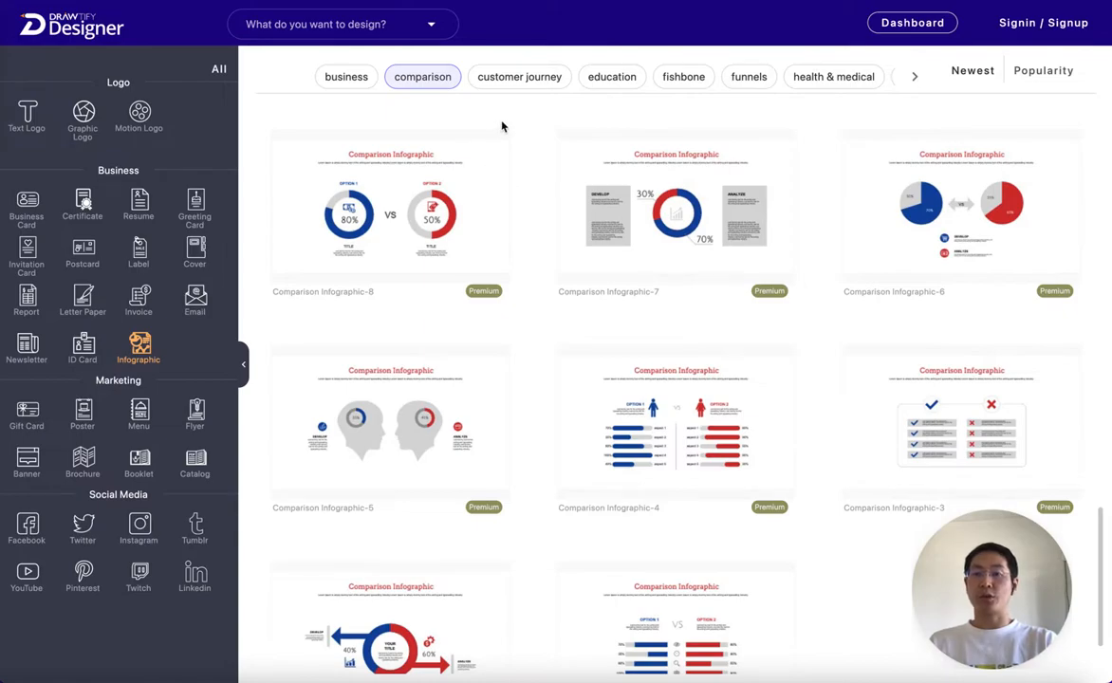
Show the customer journey templates and scroll down to the designs around number 3
left_click(520, 76)
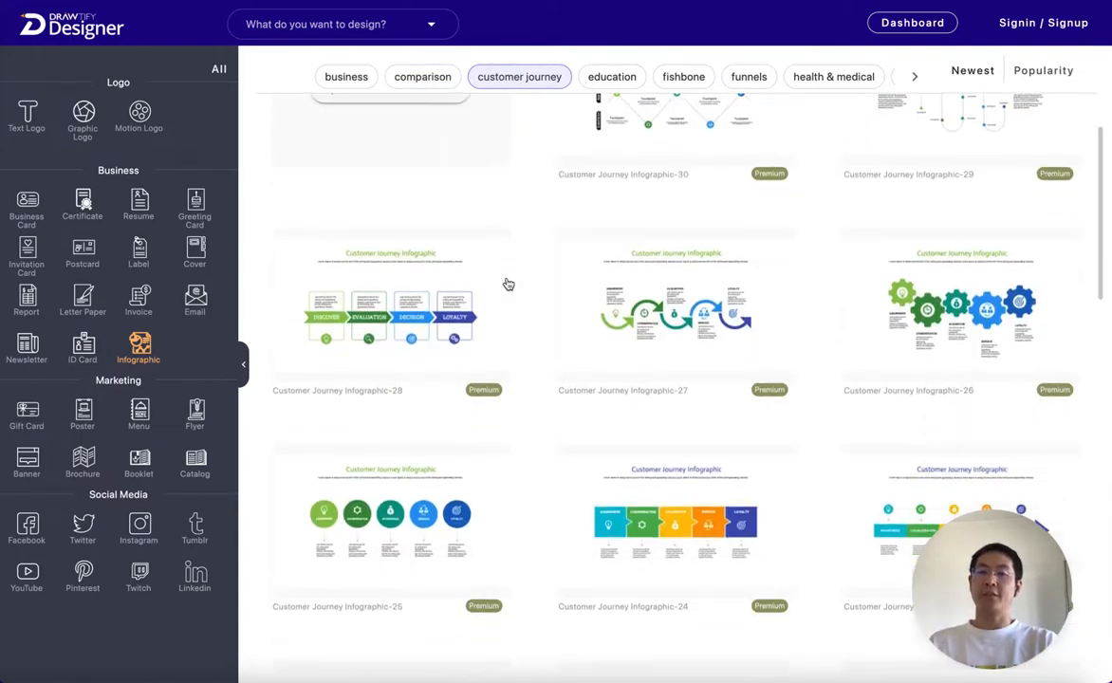
scroll("down", 3)
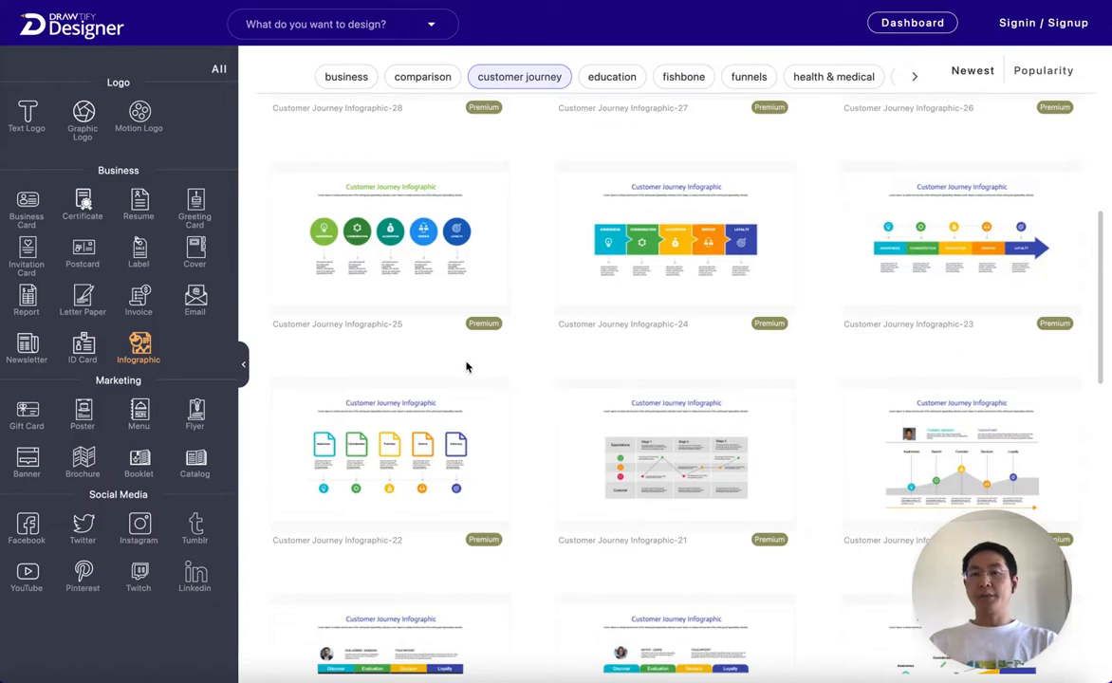
mouse_move(460, 380)
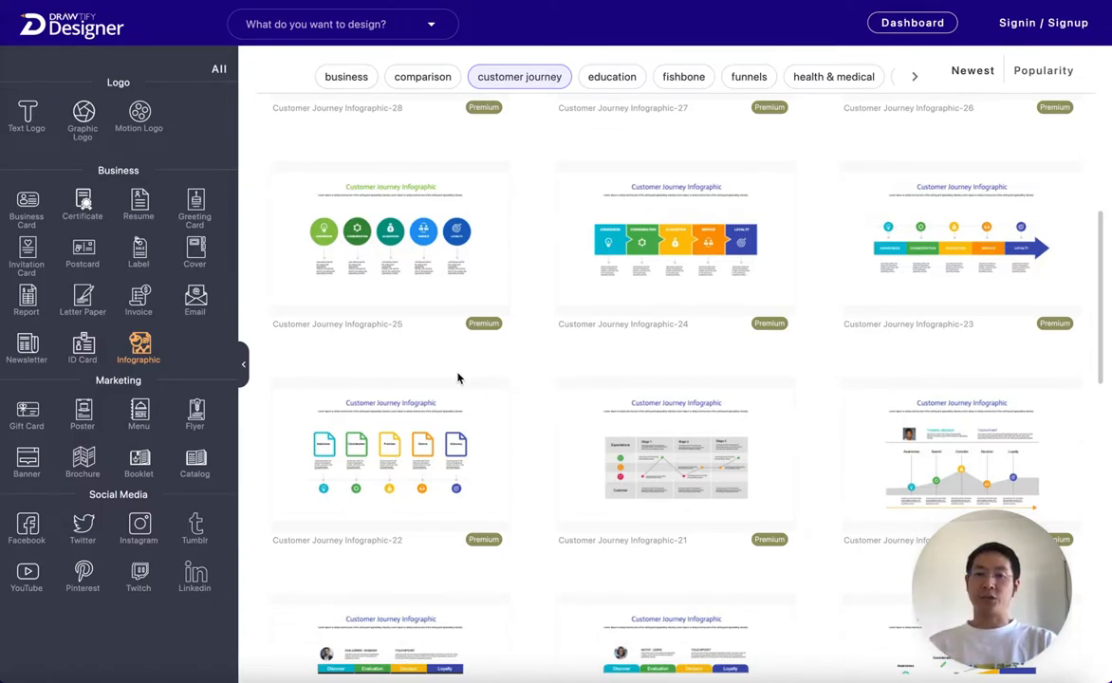
mouse_move(486, 369)
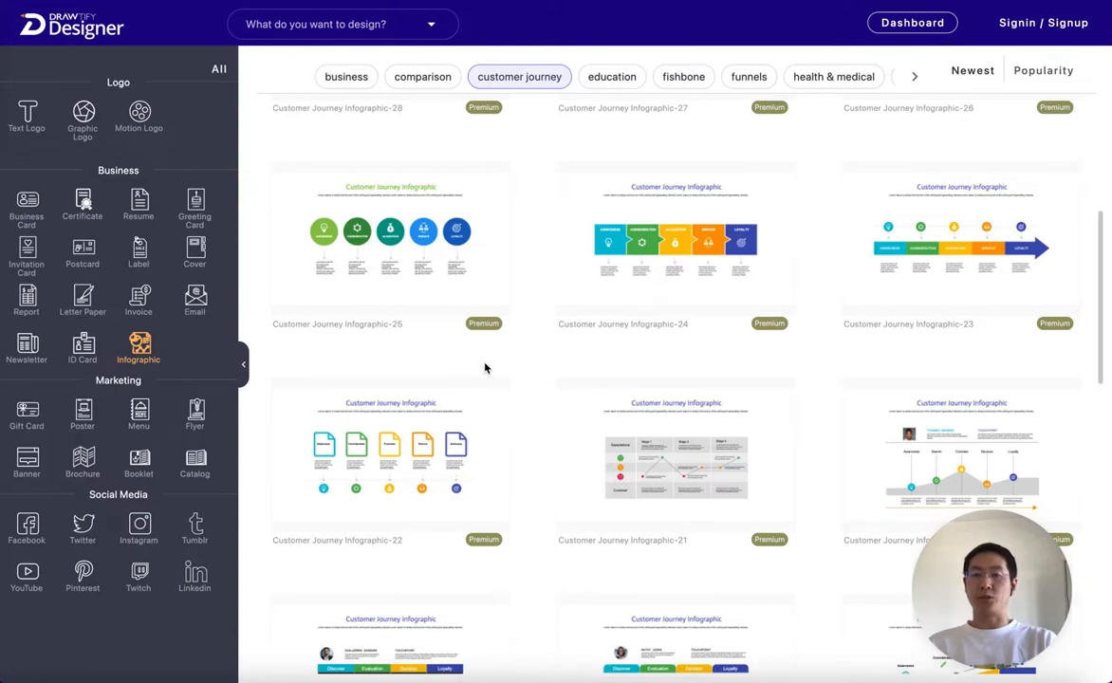
scroll("down", 3)
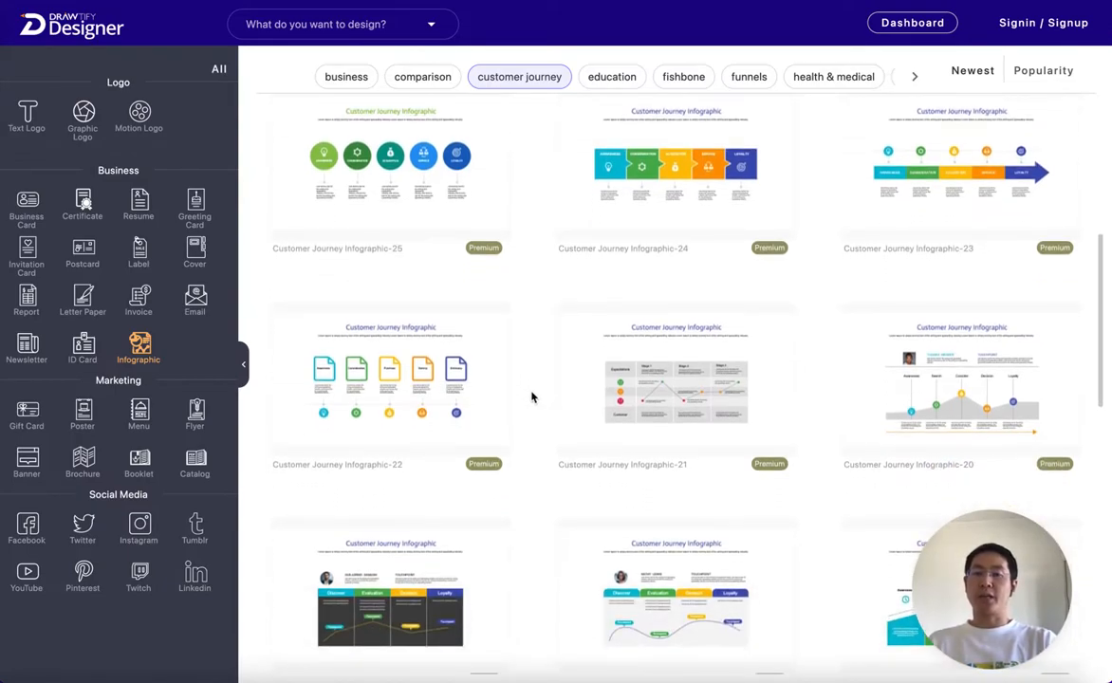
scroll("down", 3)
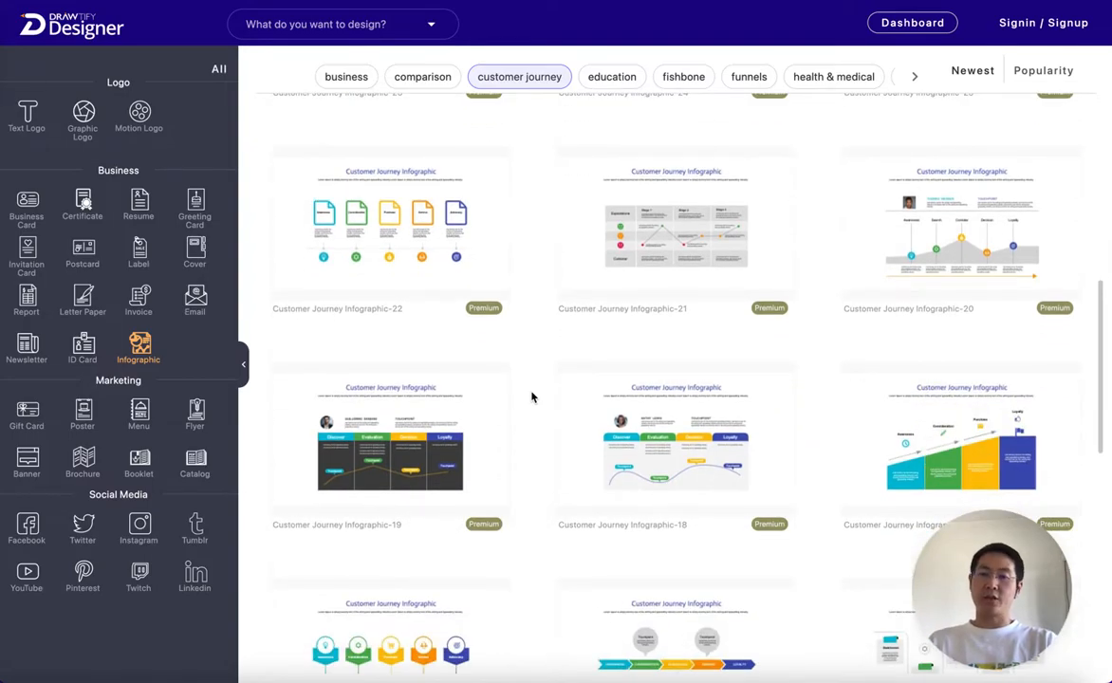
scroll("down", 3)
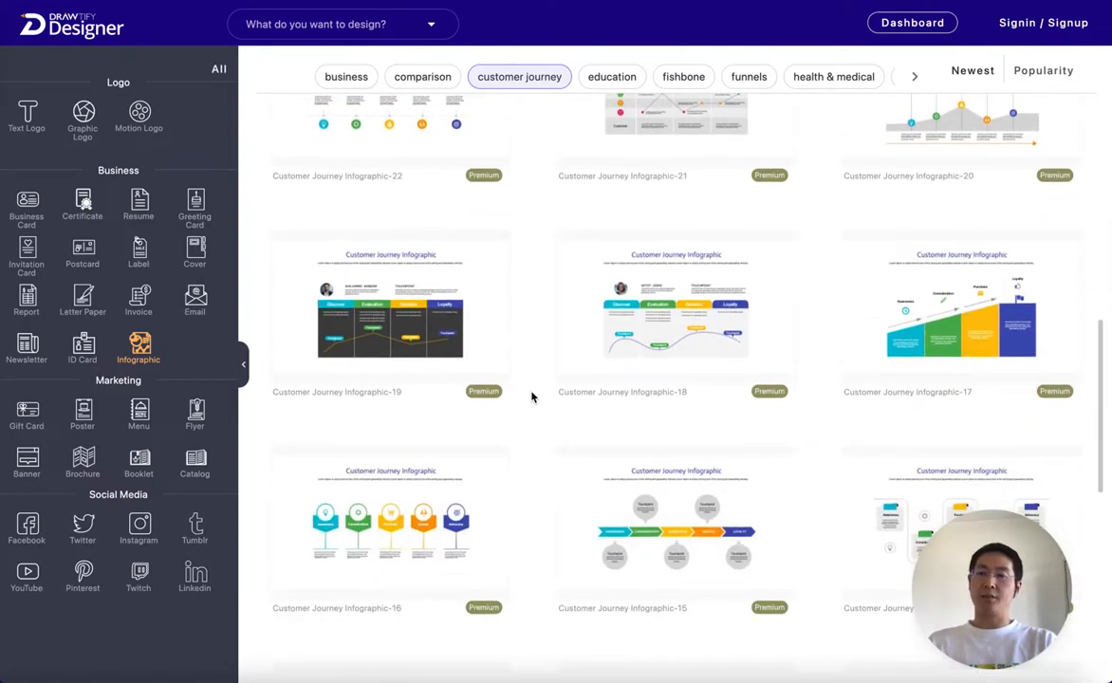
scroll("down", 3)
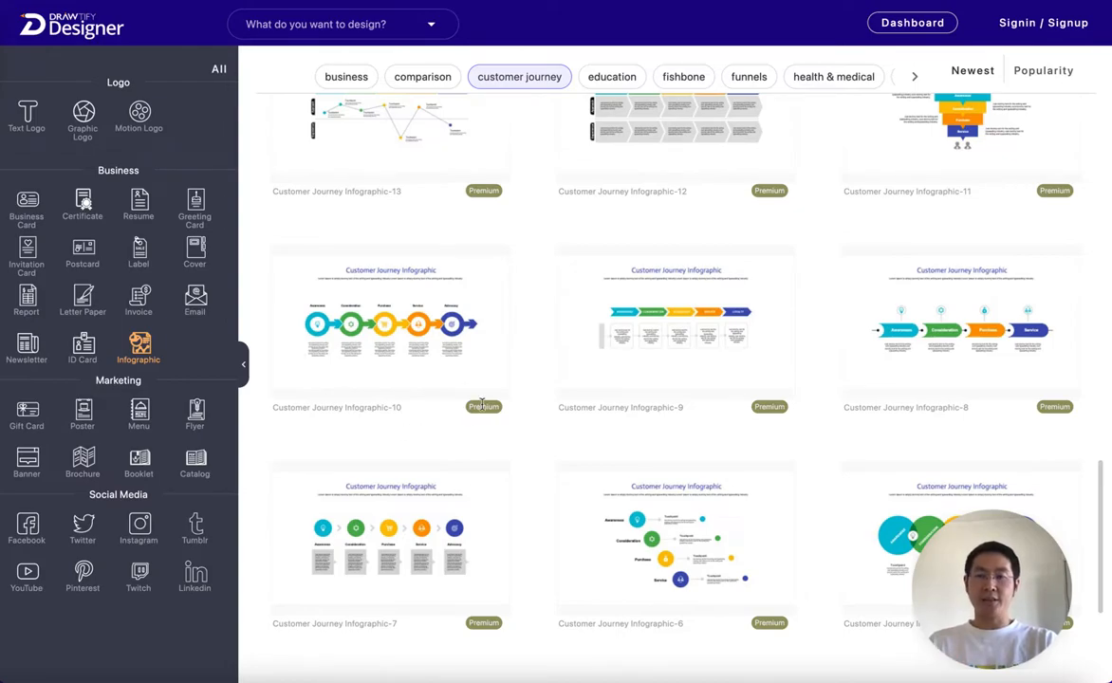
scroll("down", 3)
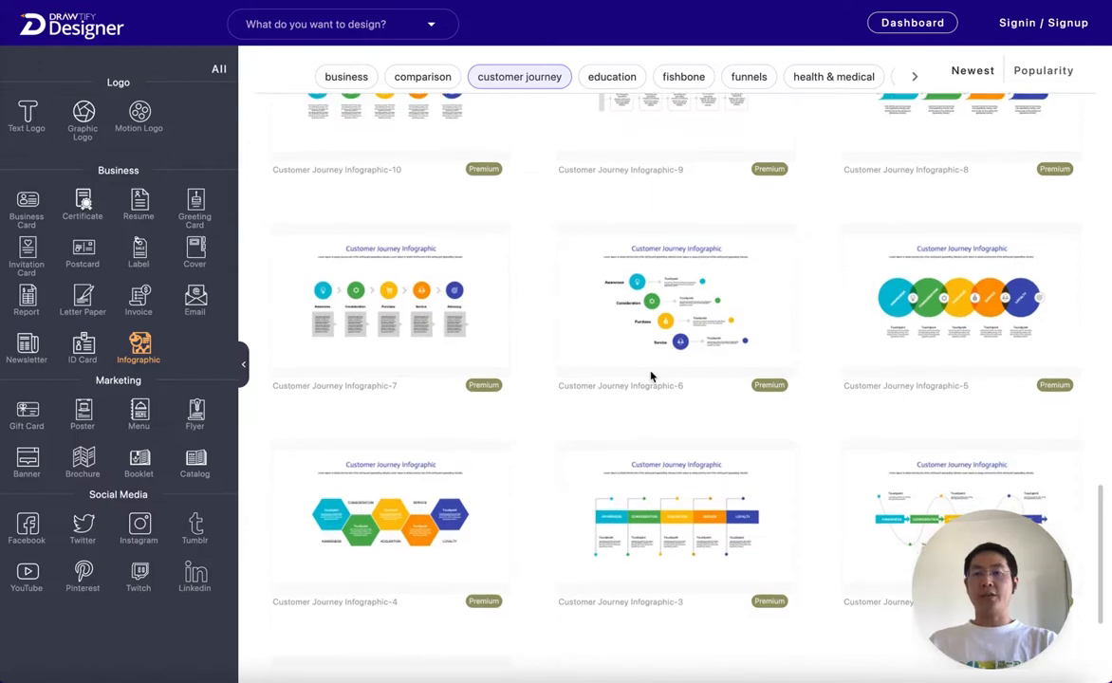
Show the education infographic templates and scroll down to designs in the low twenties
left_click(611, 76)
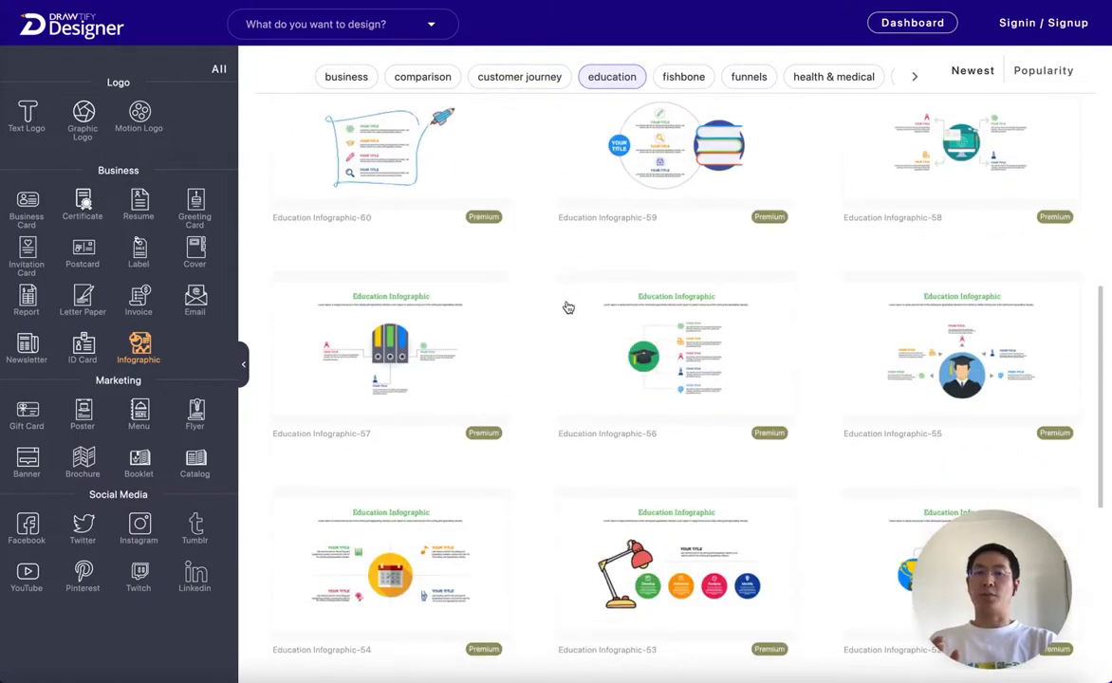
scroll("down", 3)
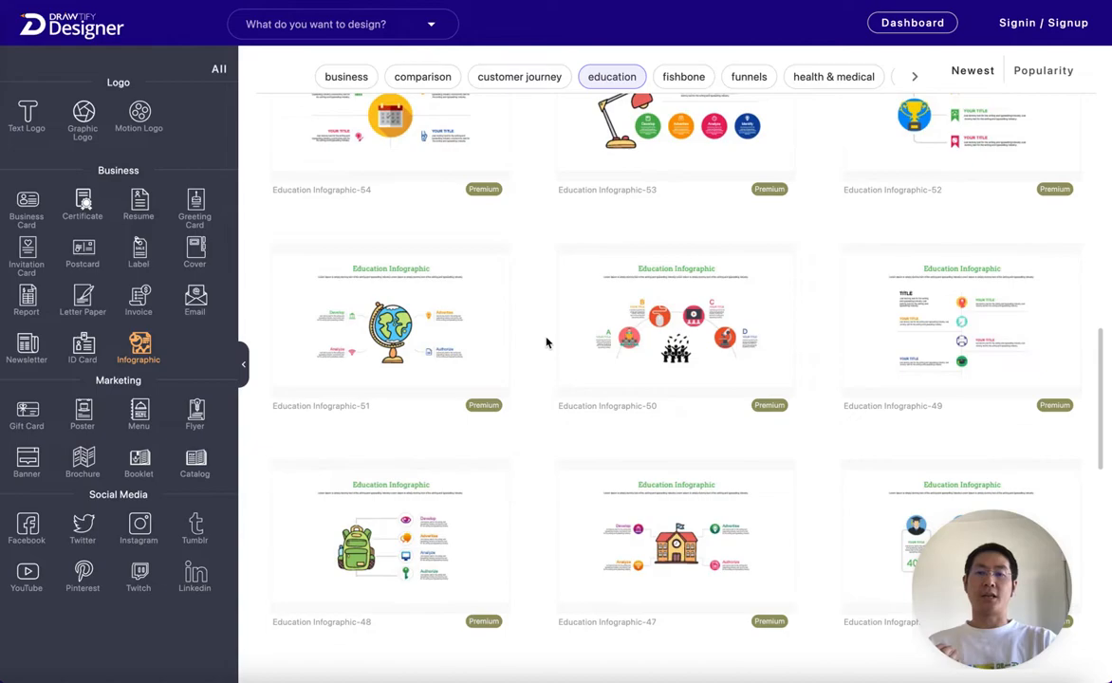
scroll("down", 3)
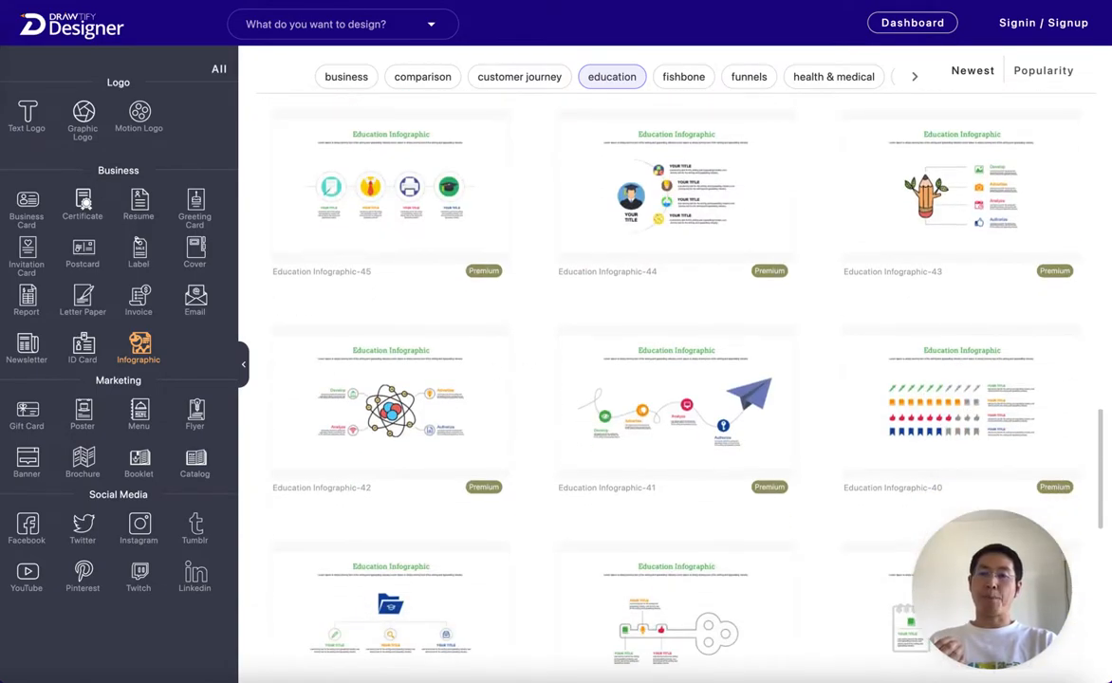
scroll("down", 3)
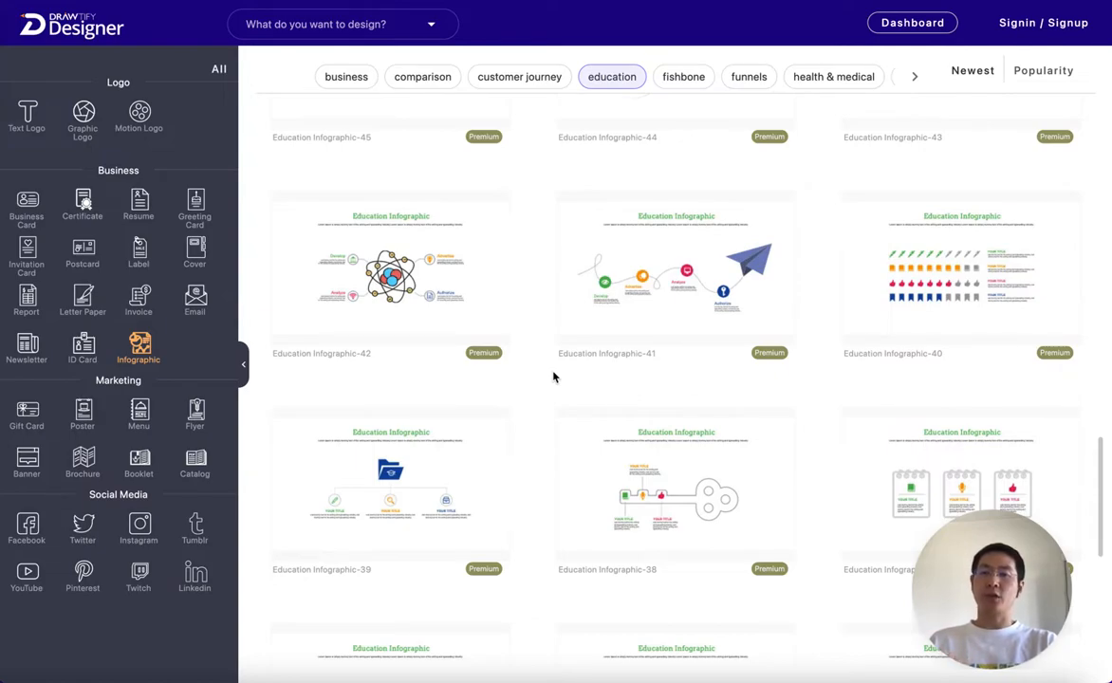
mouse_move(564, 393)
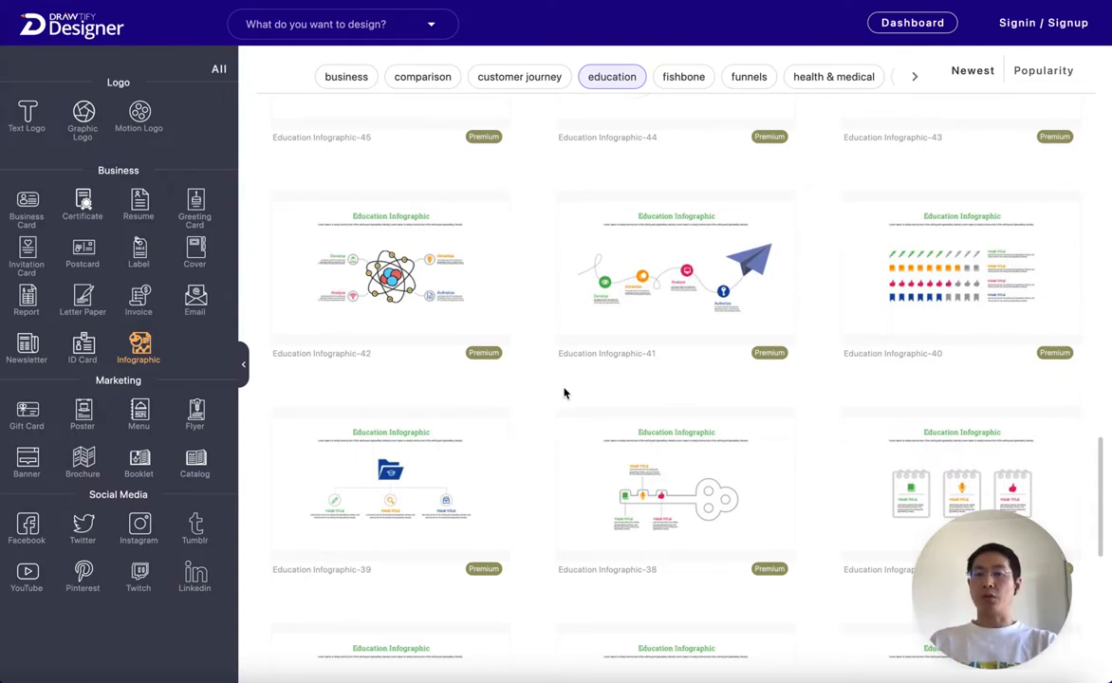
scroll("down", 3)
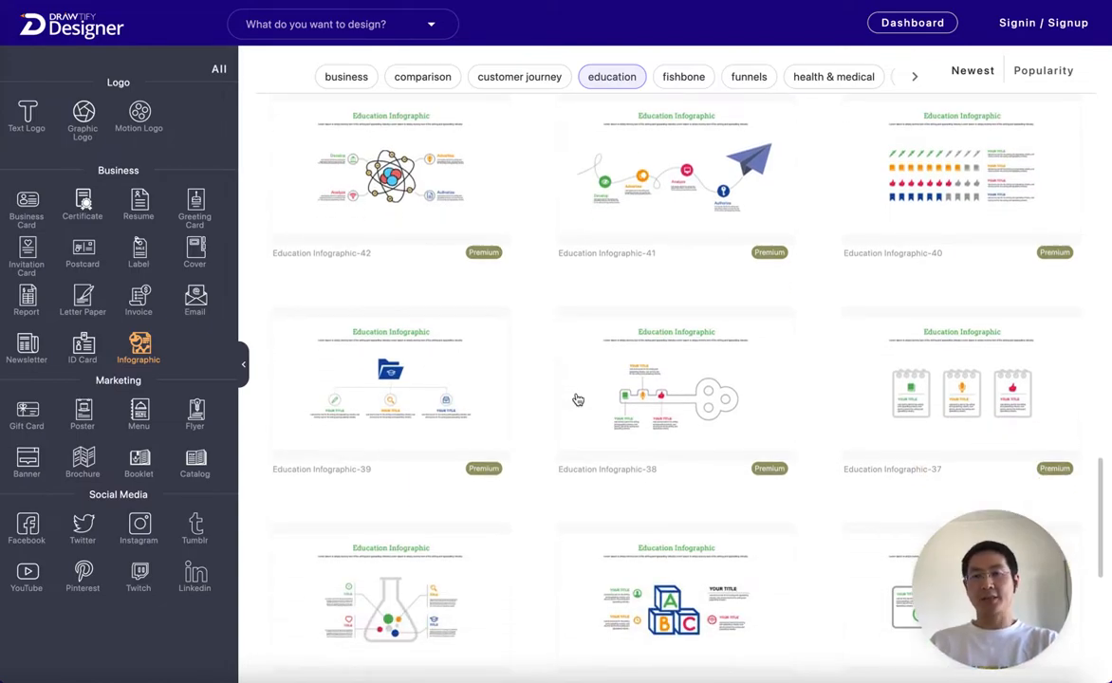
scroll("down", 3)
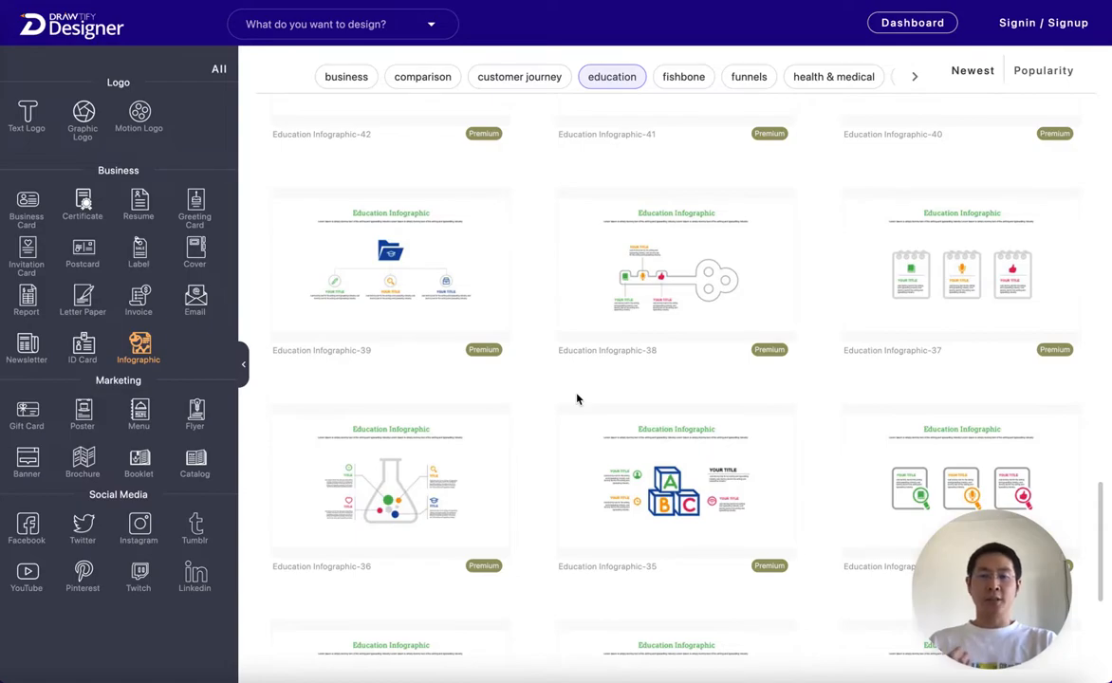
scroll("down", 3)
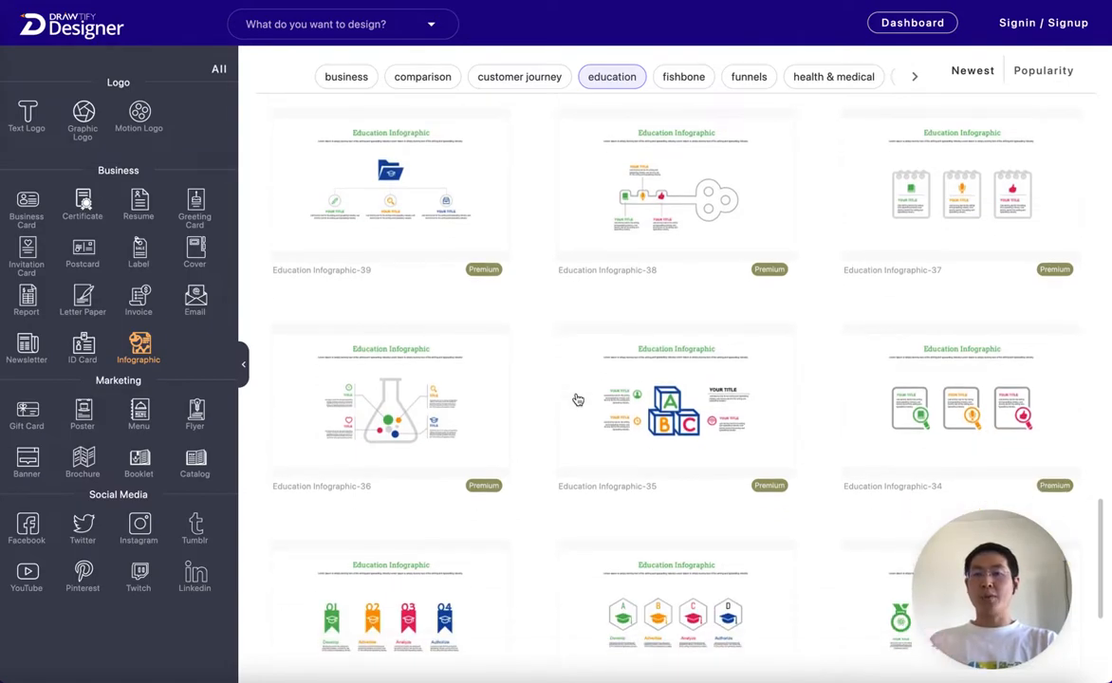
mouse_move(596, 226)
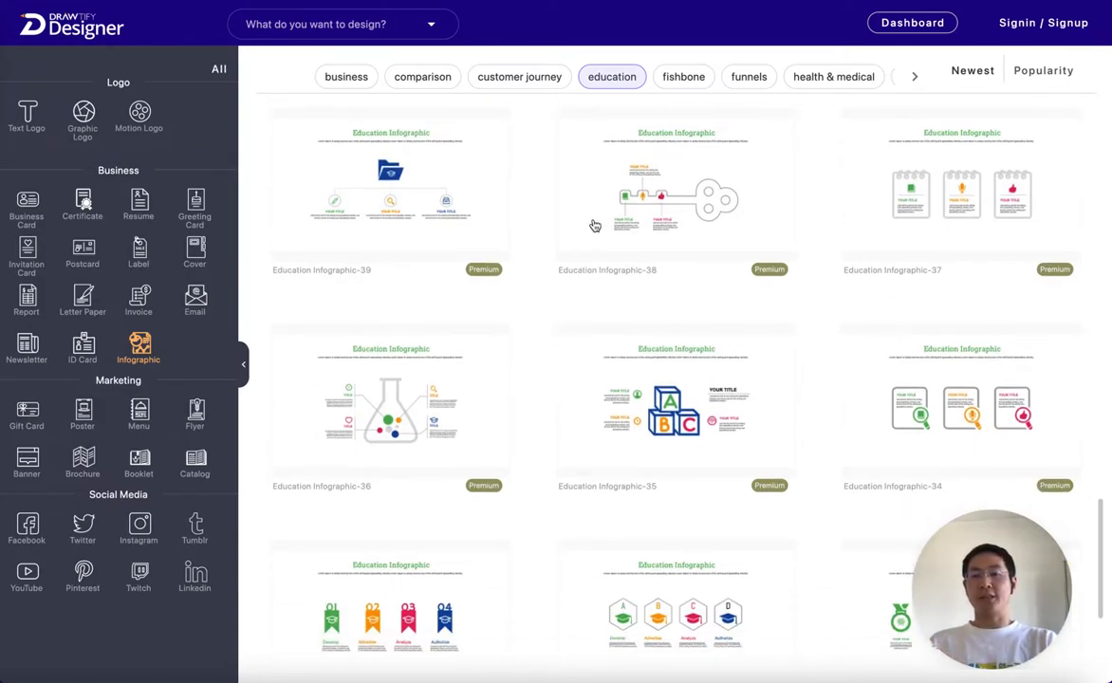
scroll("down", 3)
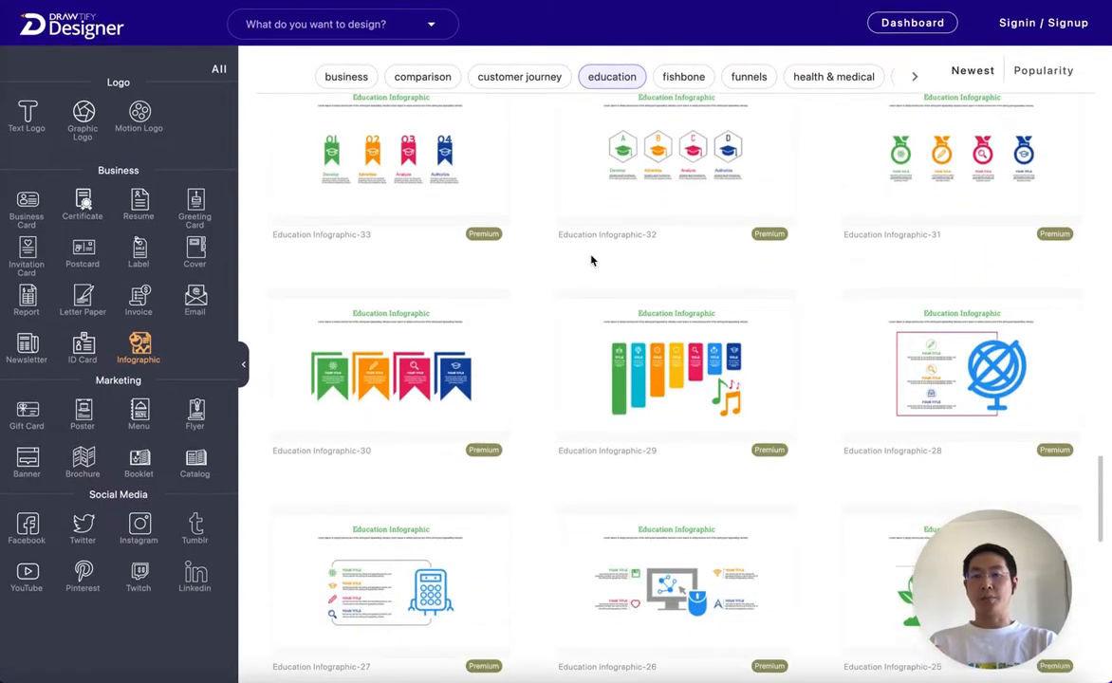
scroll("down", 3)
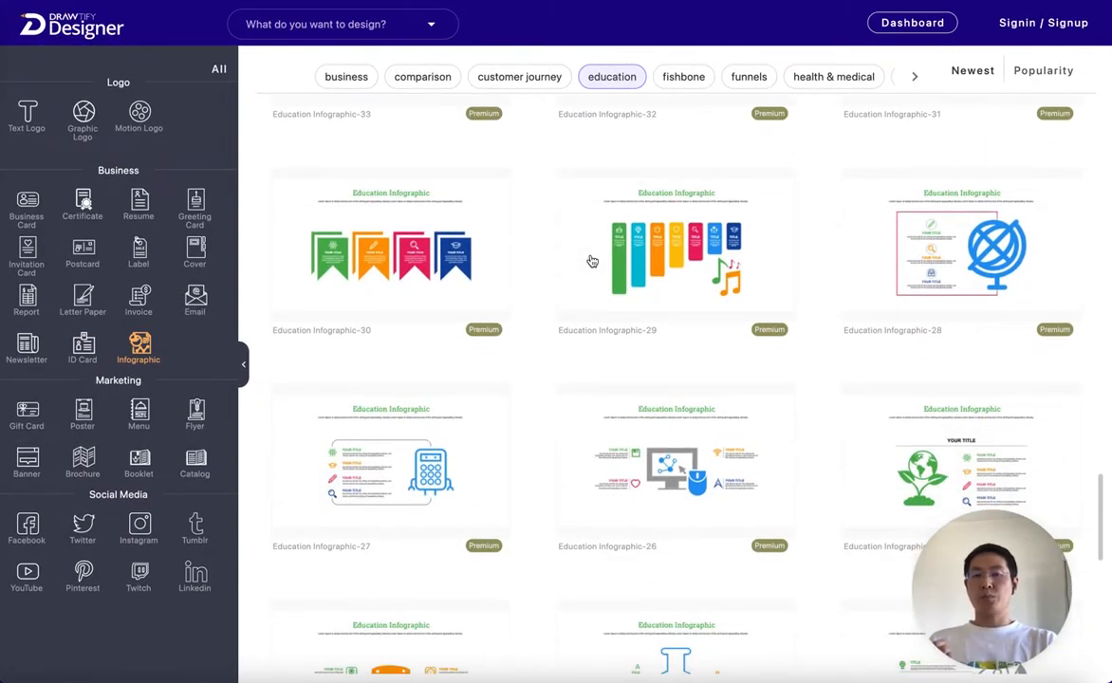
scroll("down", 3)
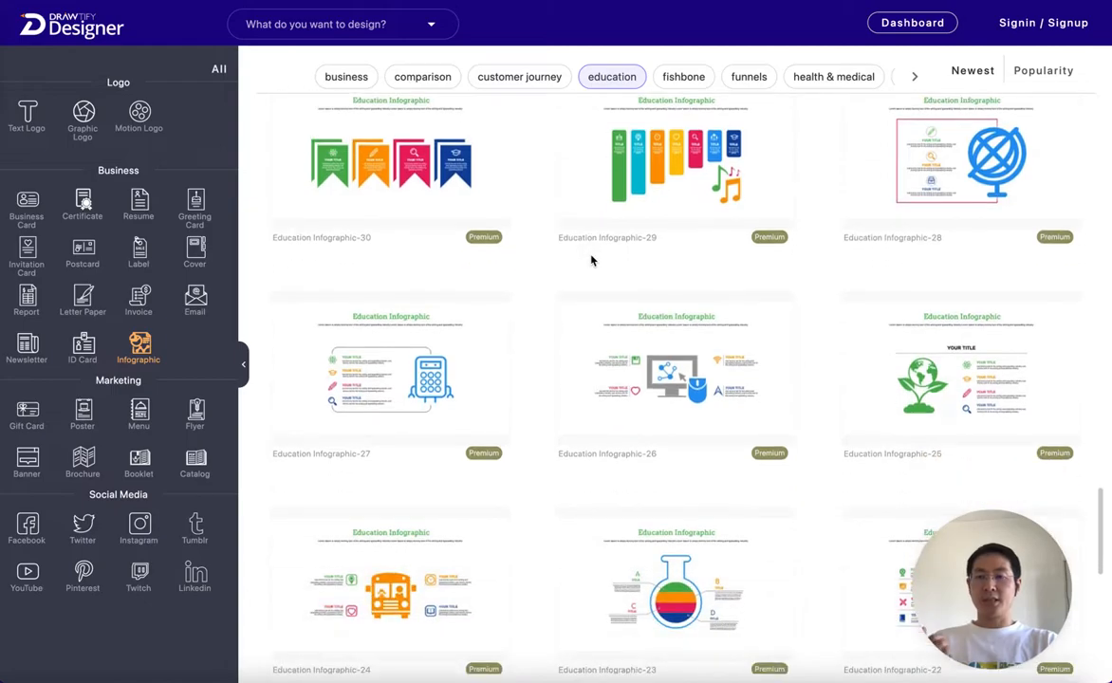
scroll("down", 3)
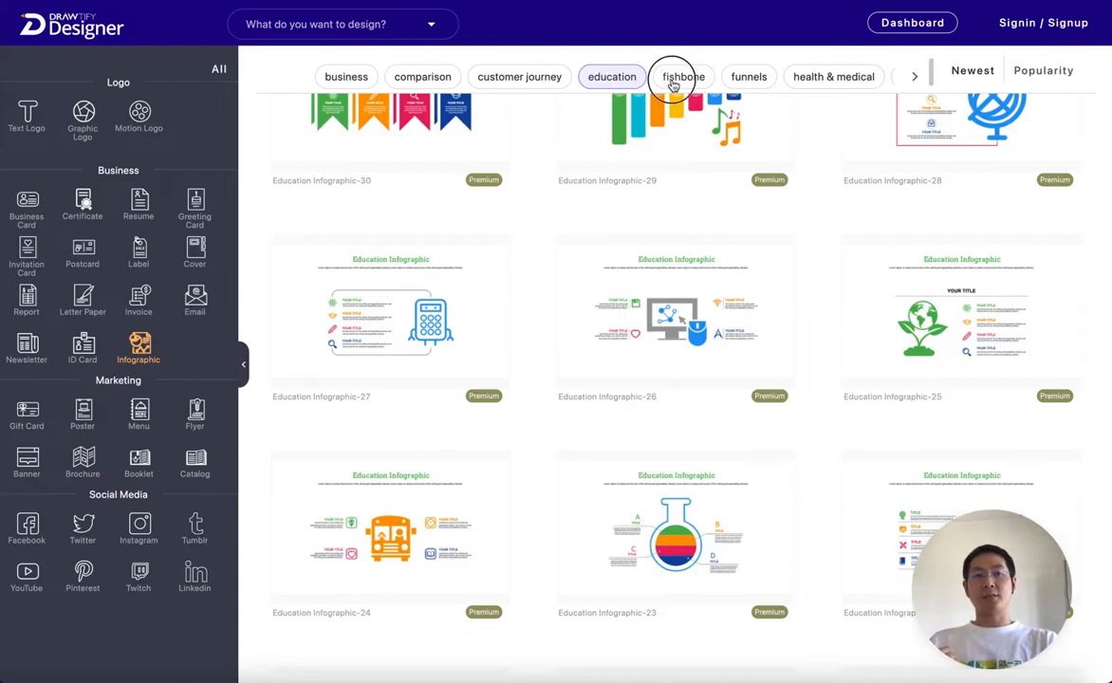
Show the fishbone infographic templates and scroll to designs numbered in the low teens
left_click(684, 76)
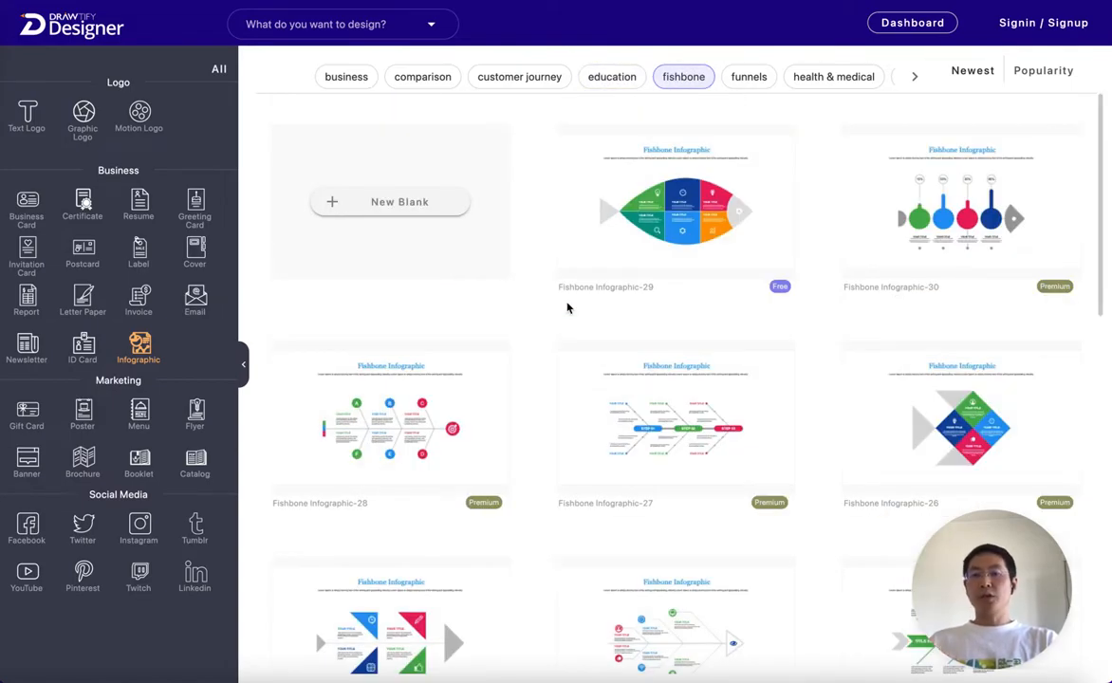
scroll("down", 3)
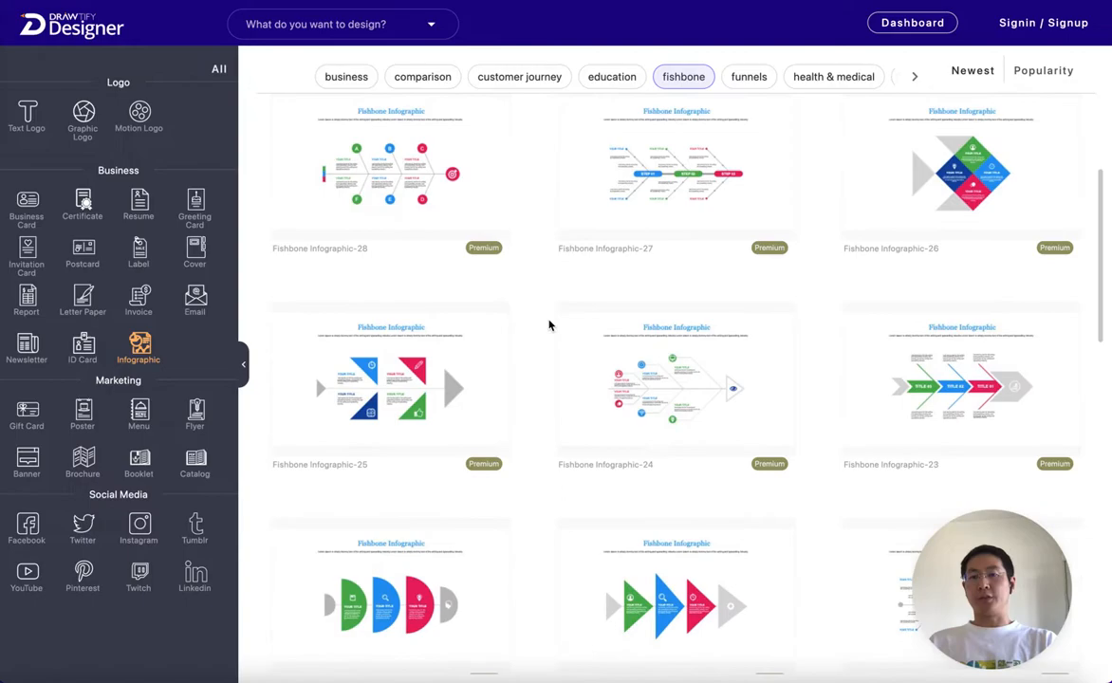
scroll("down", 3)
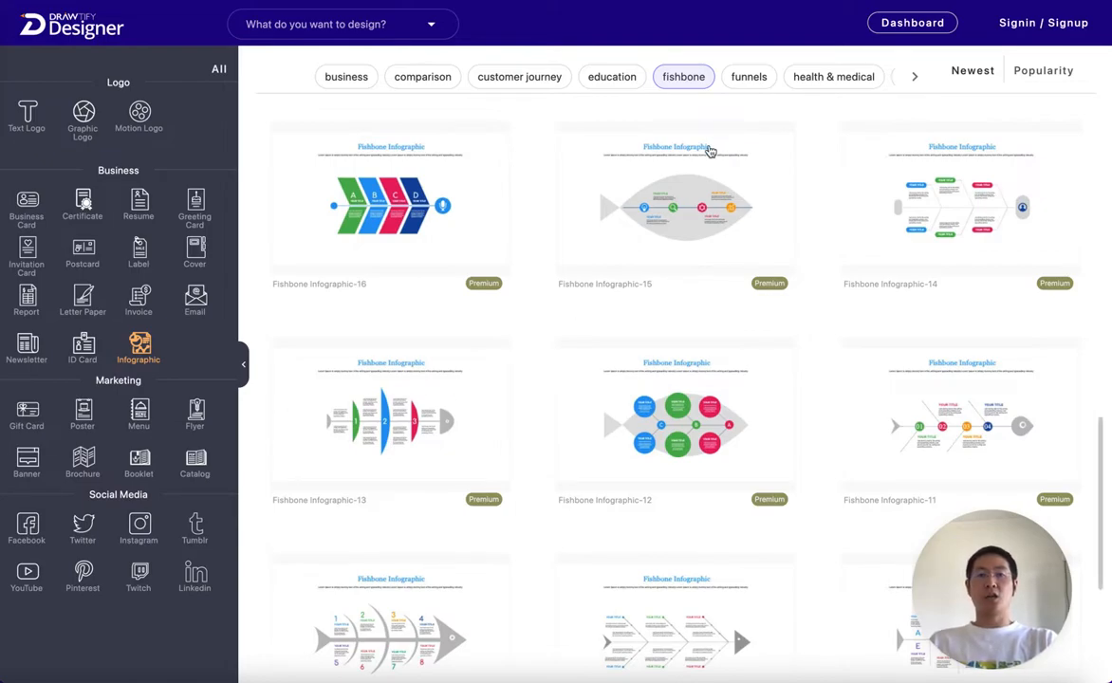
Browse the funnels templates to the end, then view the health & medical templates
left_click(748, 75)
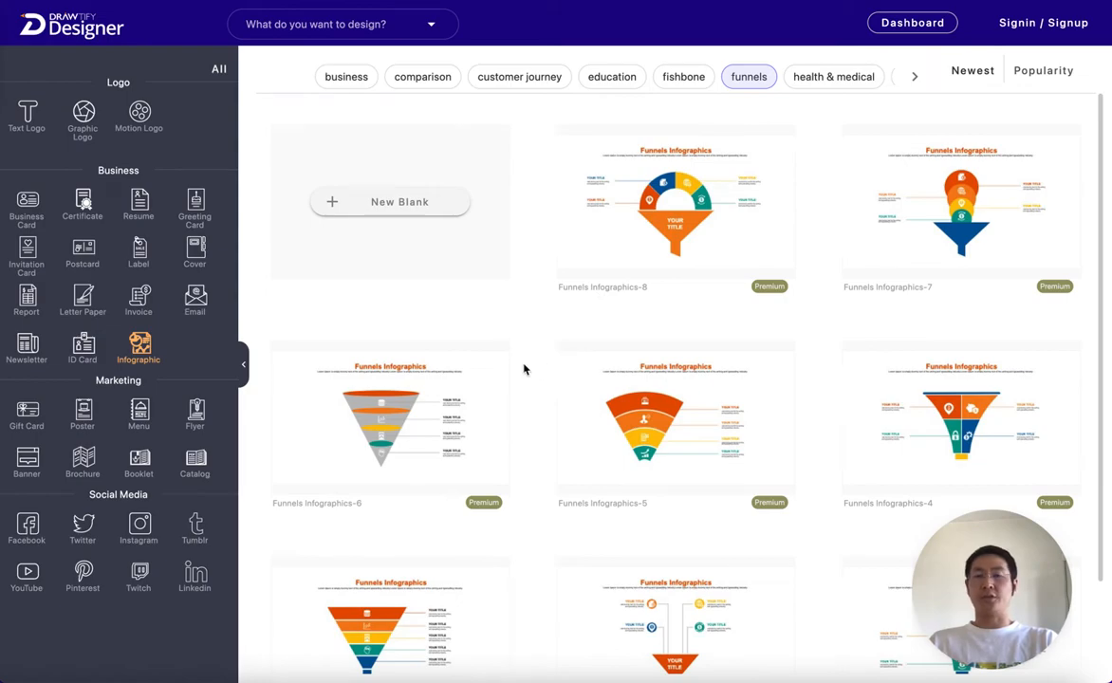
scroll("down", 3)
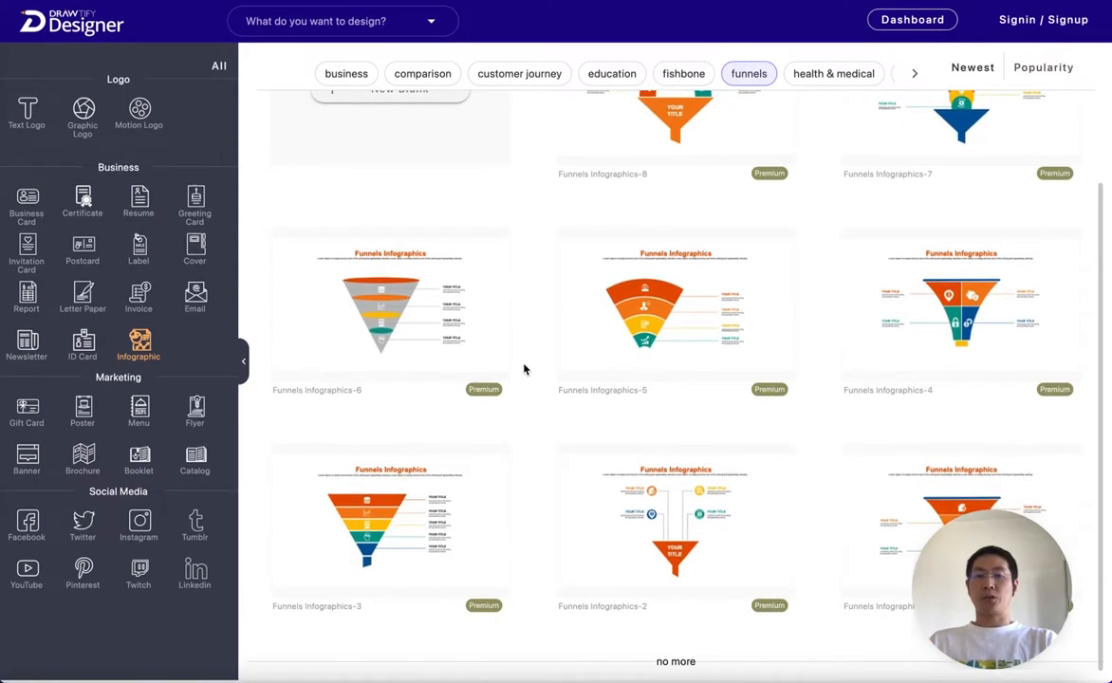
scroll("down", 3)
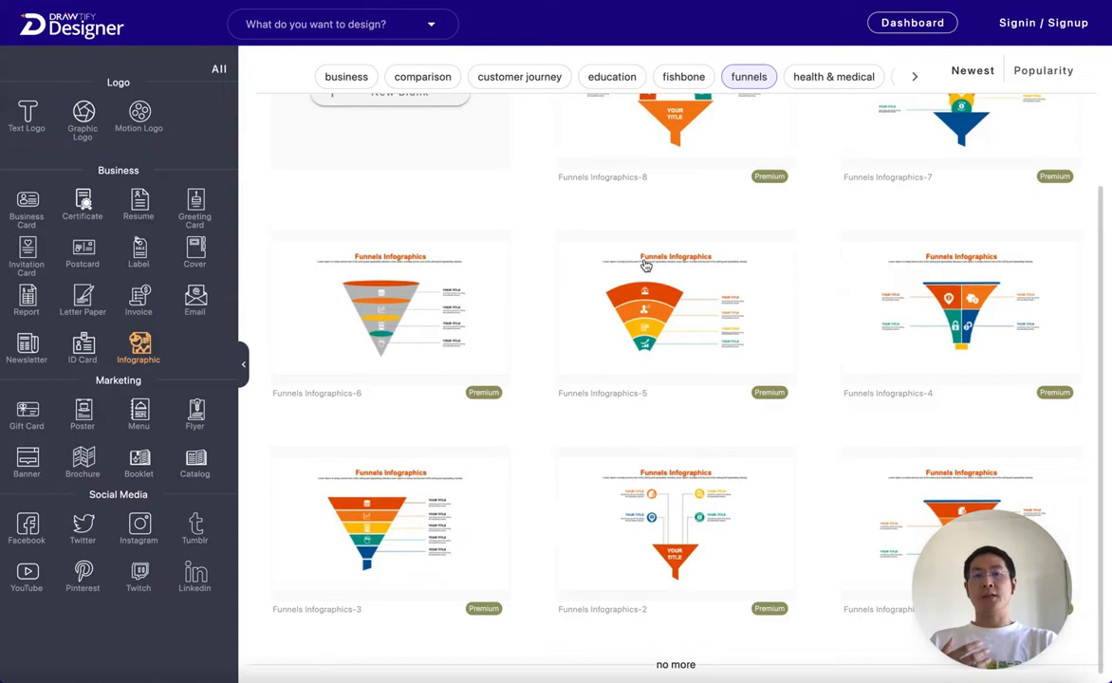
mouse_move(584, 239)
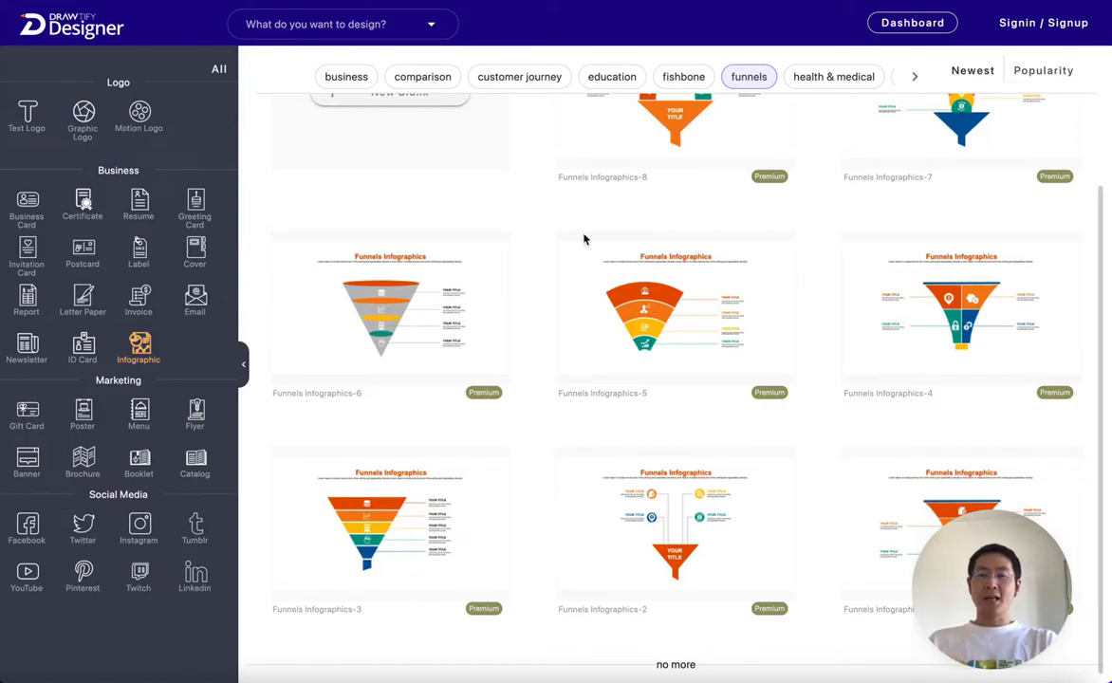
left_click(833, 76)
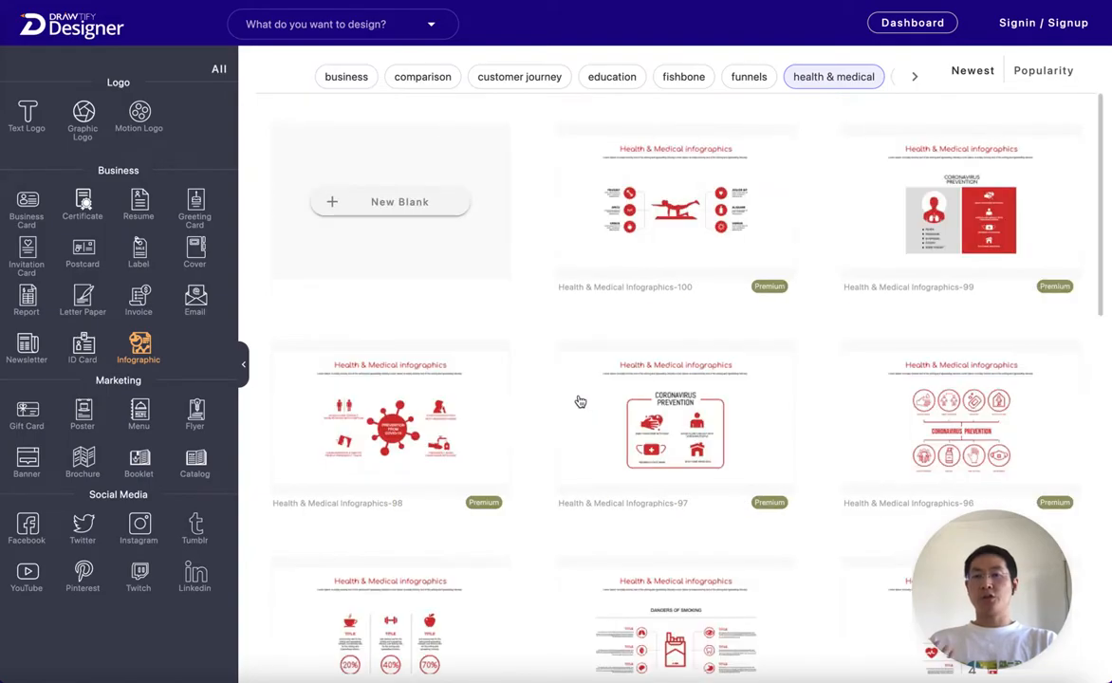
scroll("down", 3)
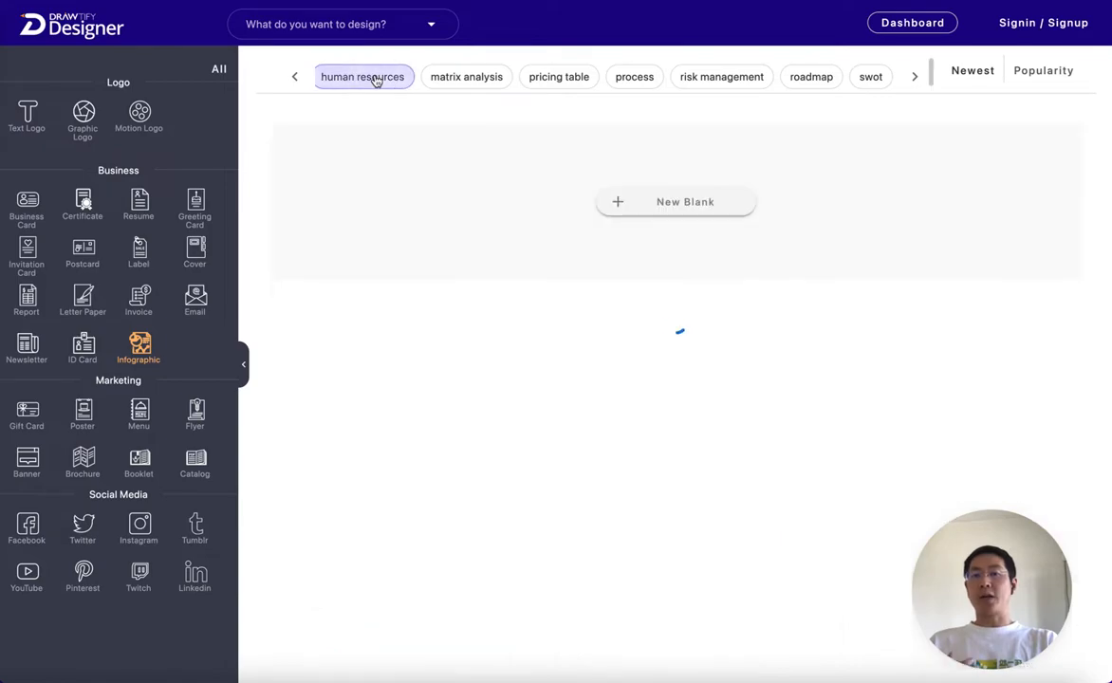
Browse the human resources templates, then scroll the matrix analysis templates to the bottom
left_click(363, 76)
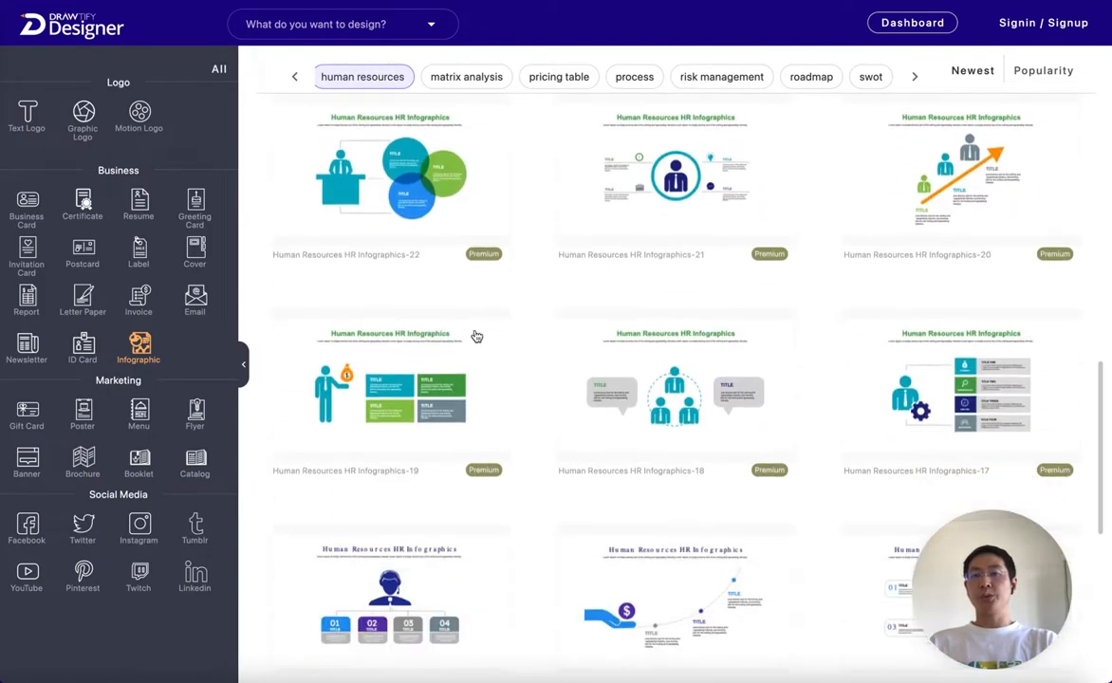
scroll("down", 3)
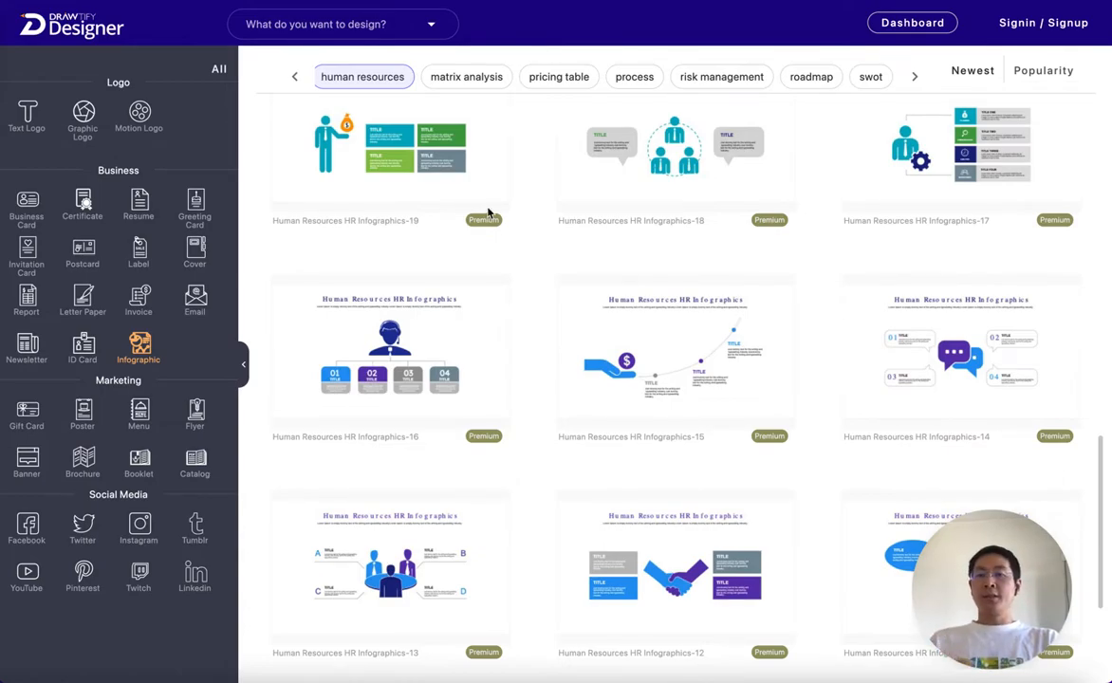
left_click(467, 75)
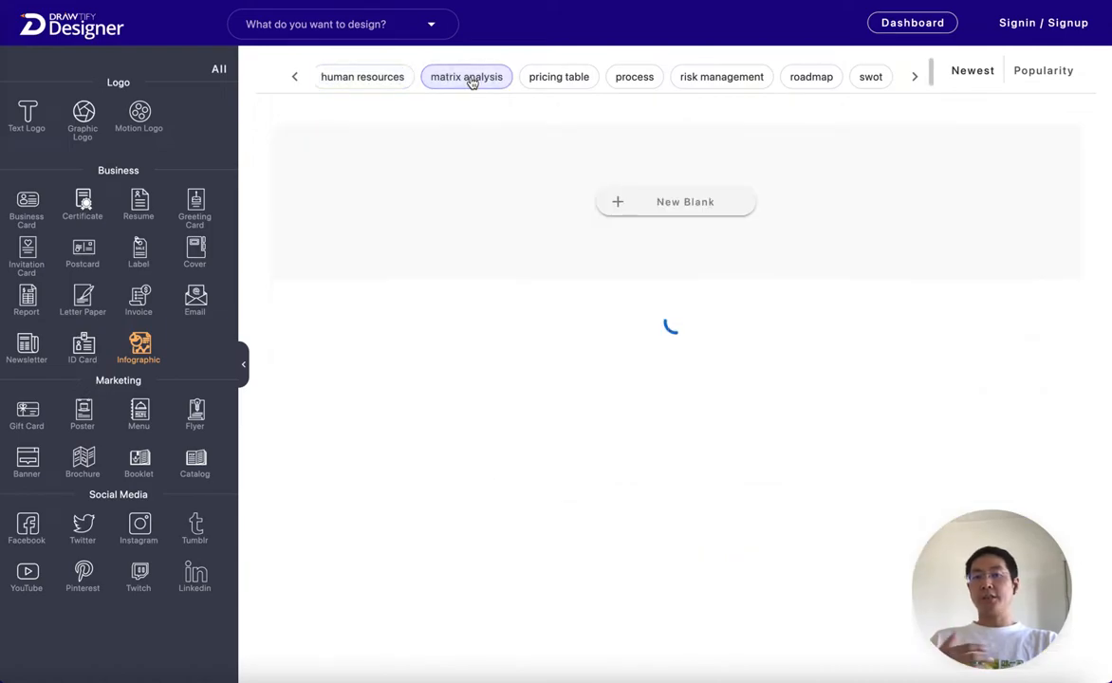
left_click(467, 76)
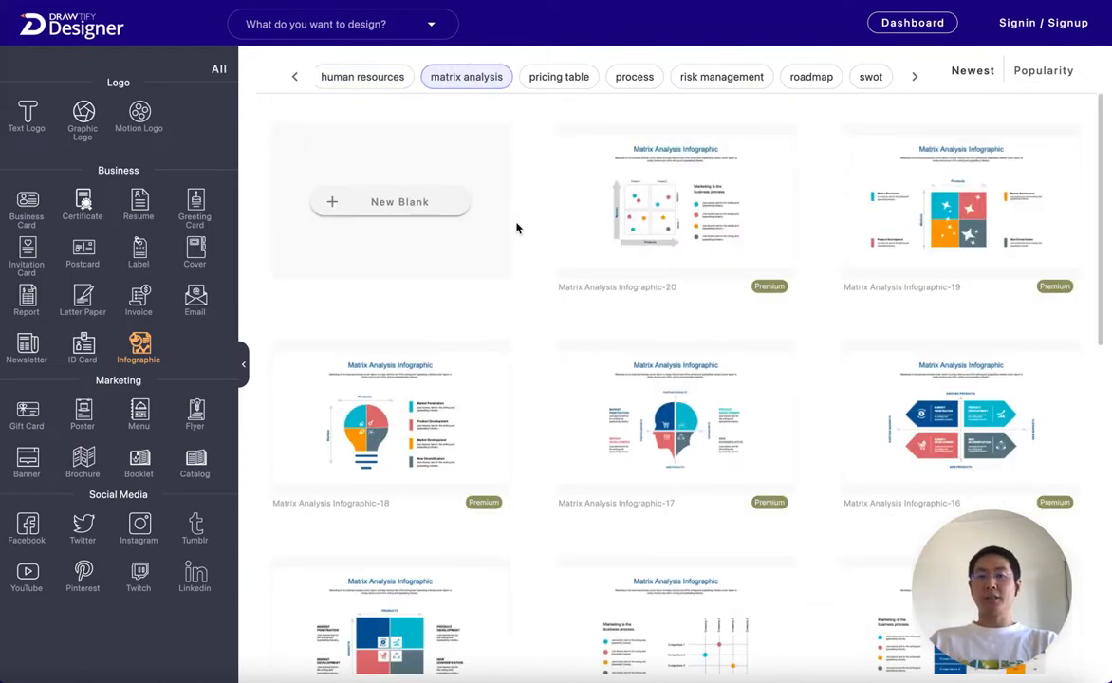
scroll("down", 3)
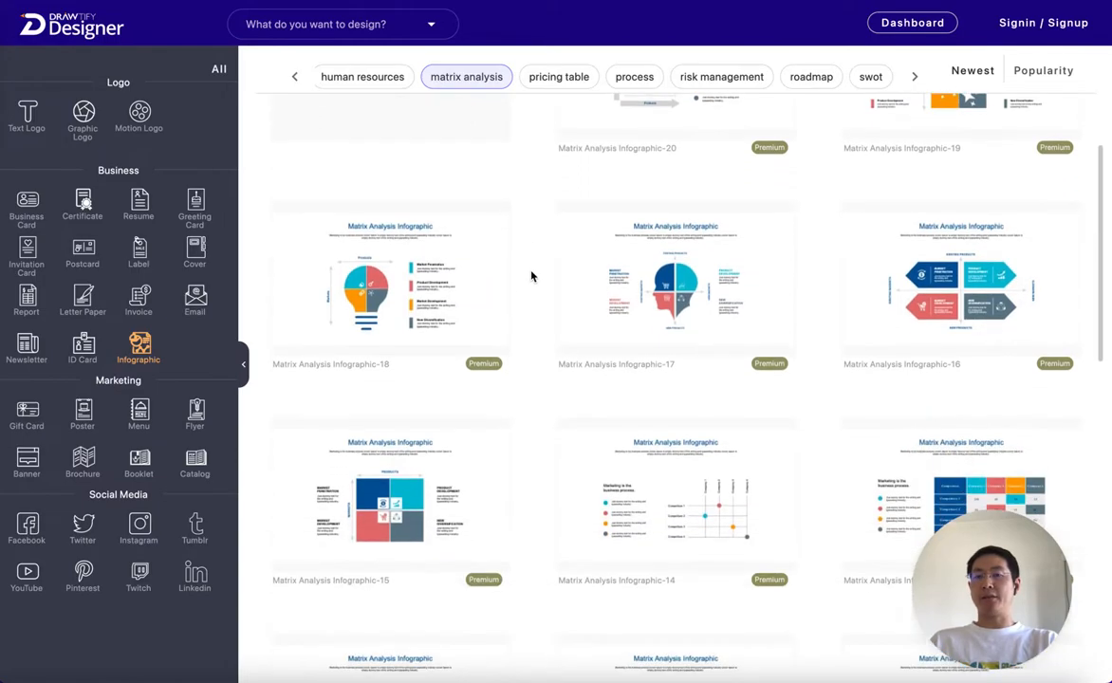
scroll("down", 3)
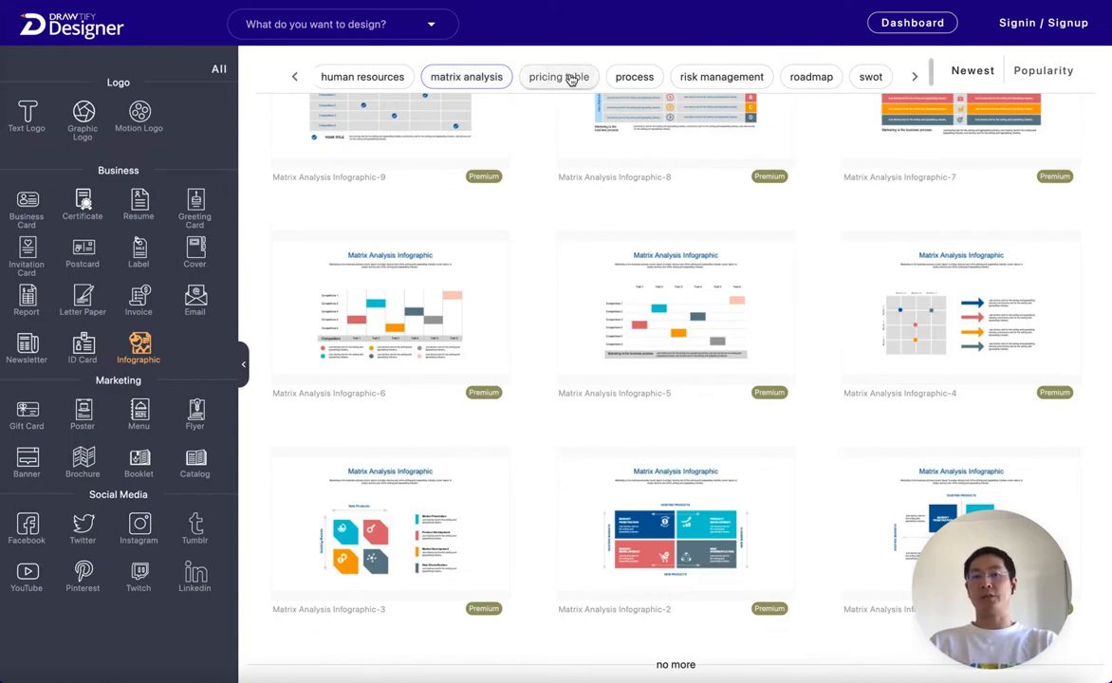
Scroll the pricing table templates, view process templates, then show risk management templates
left_click(558, 76)
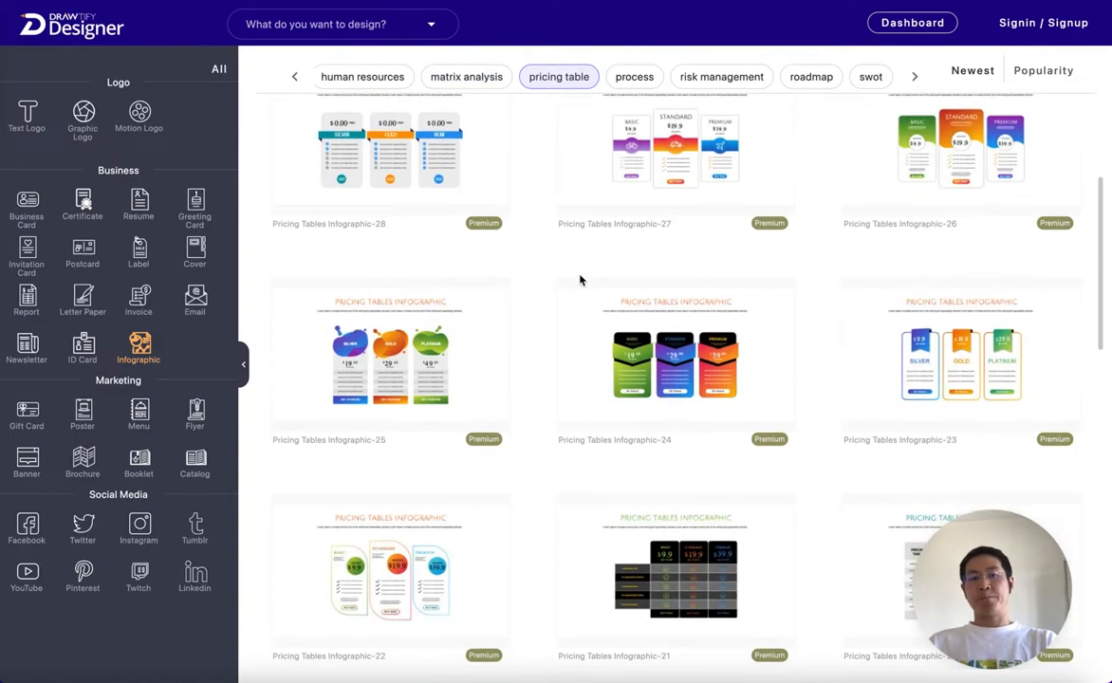
scroll("down", 3)
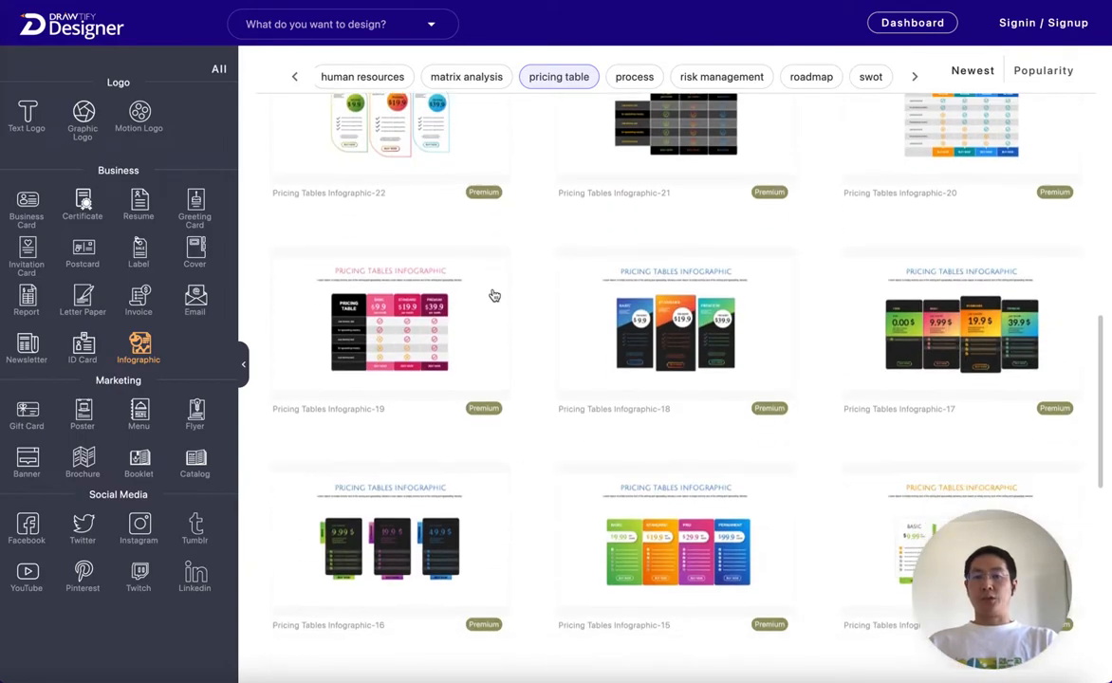
scroll("down", 3)
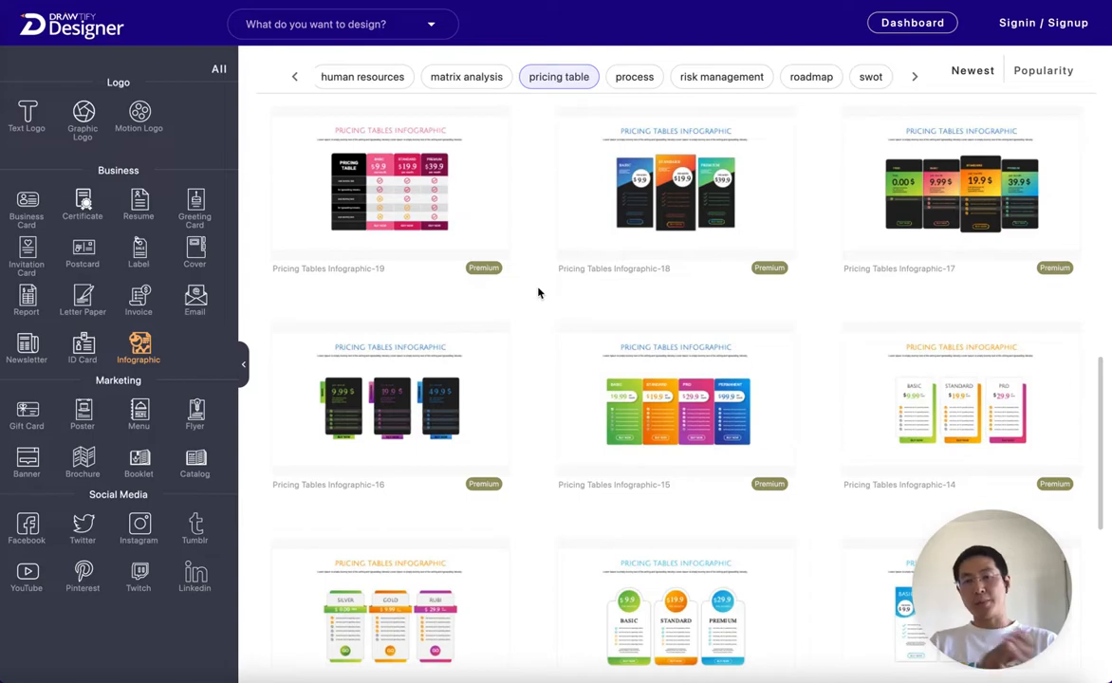
mouse_move(634, 76)
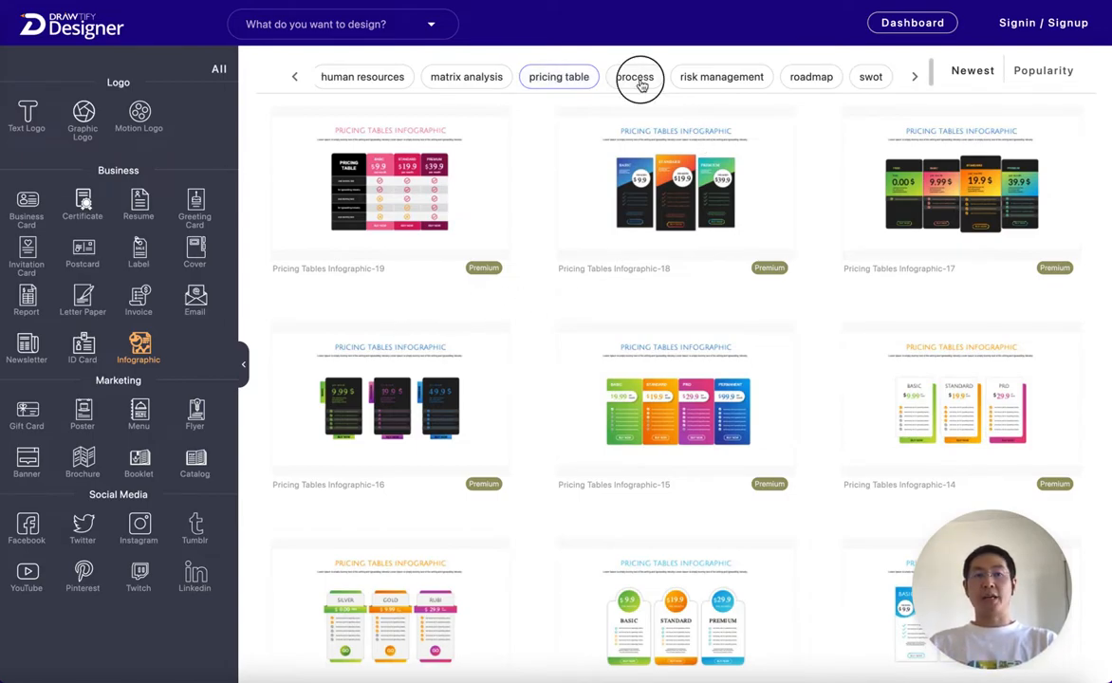
left_click(634, 76)
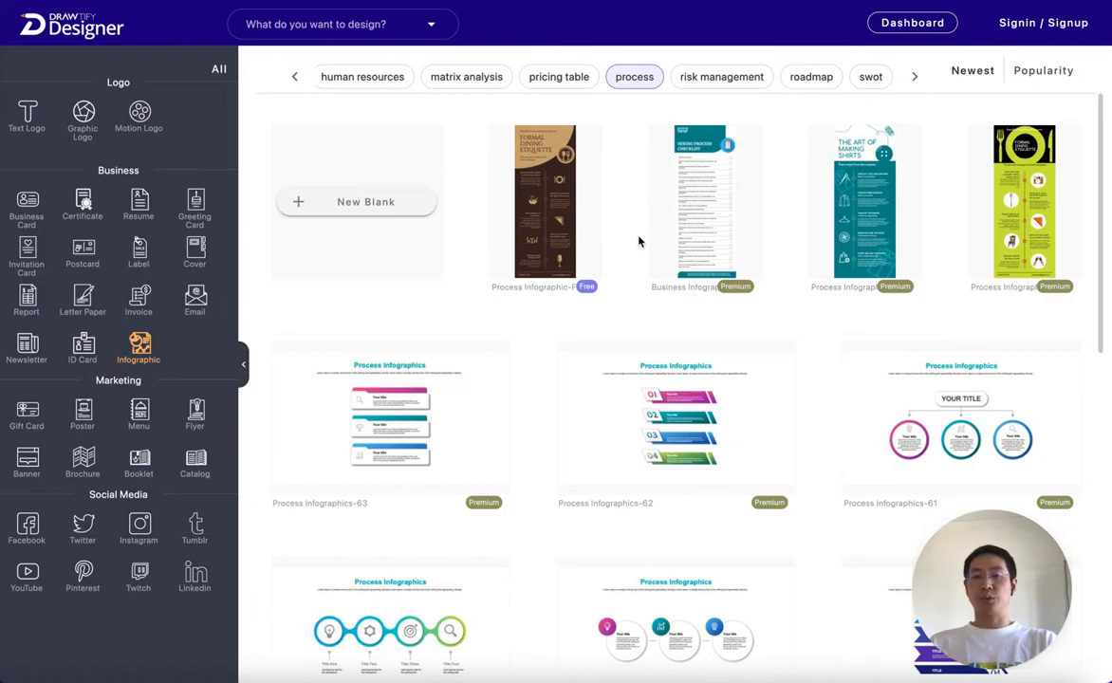
mouse_move(731, 228)
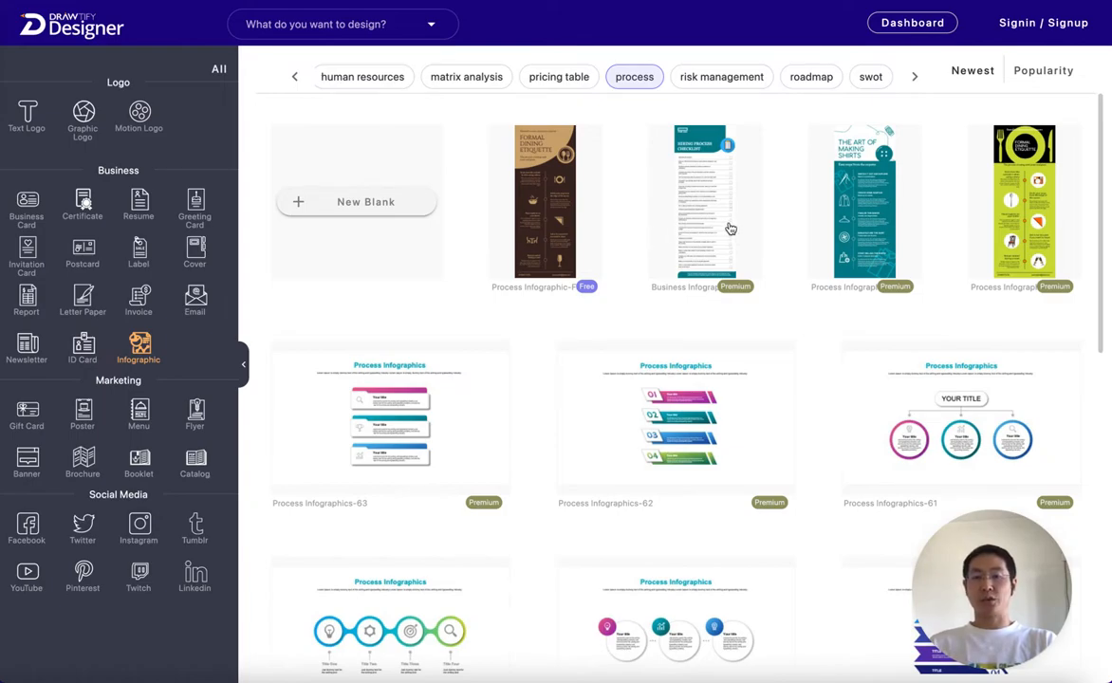
mouse_move(693, 167)
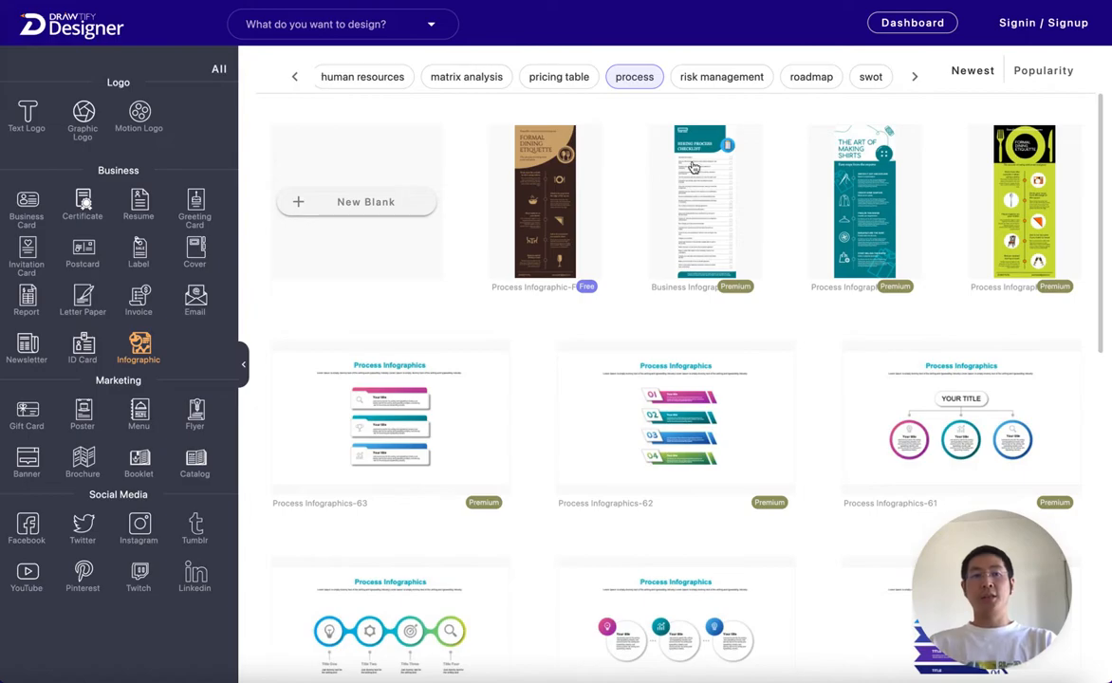
left_click(722, 75)
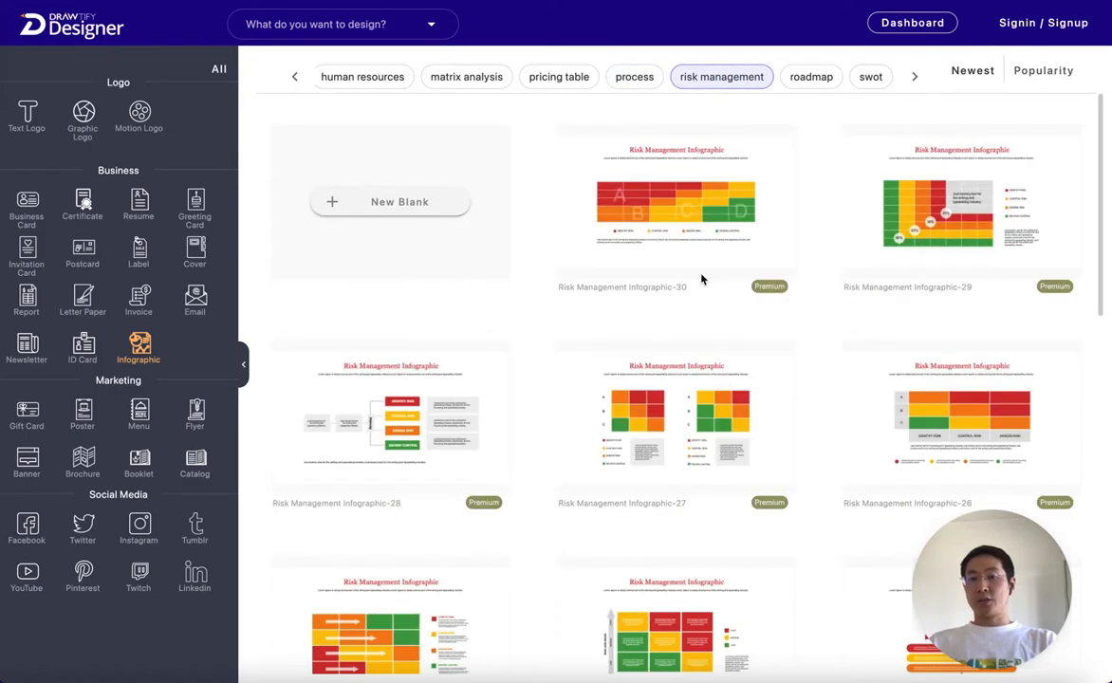